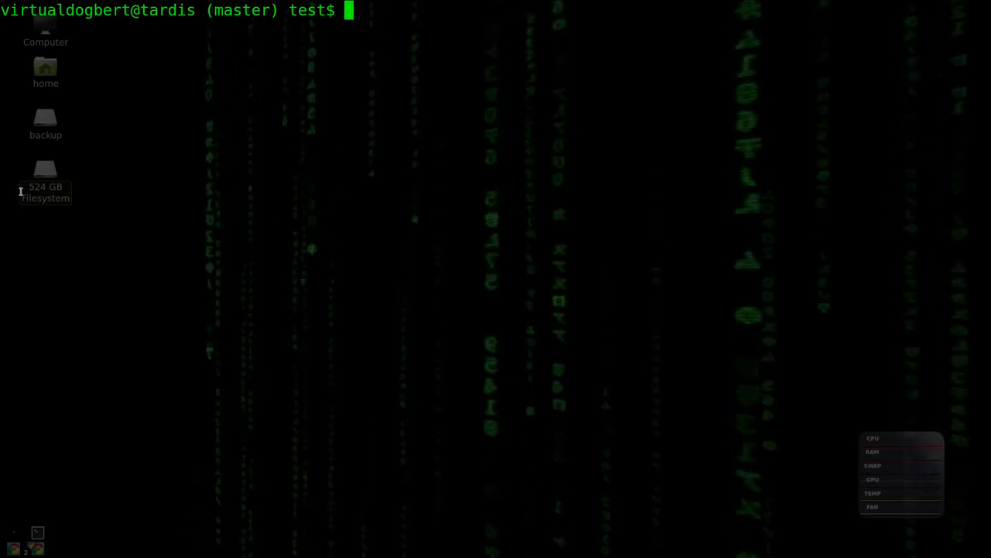
Step: Launch gitk on grails-core to view its history, then change back to the parent Git folder
{"action": "type", "text": "g"}
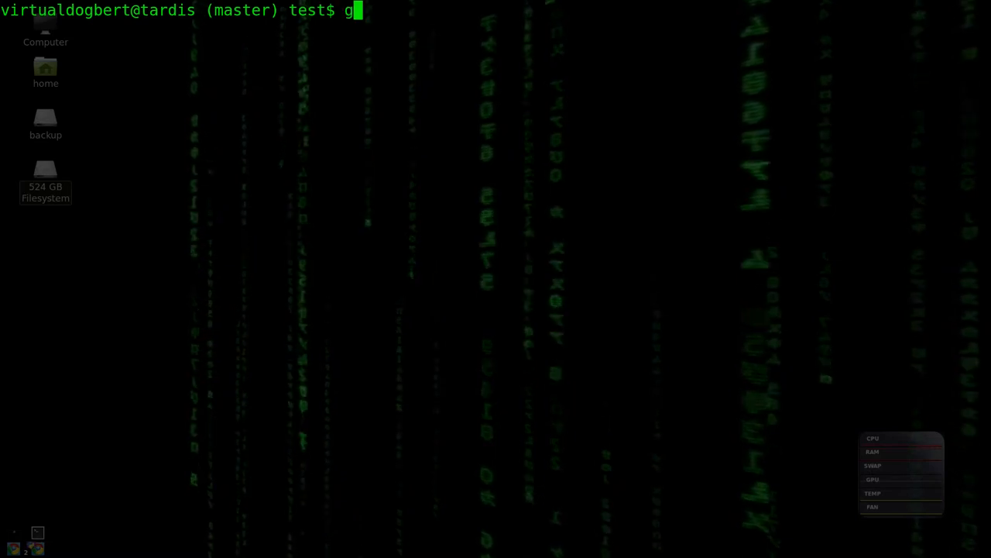
{"action": "type", "text": "itk"}
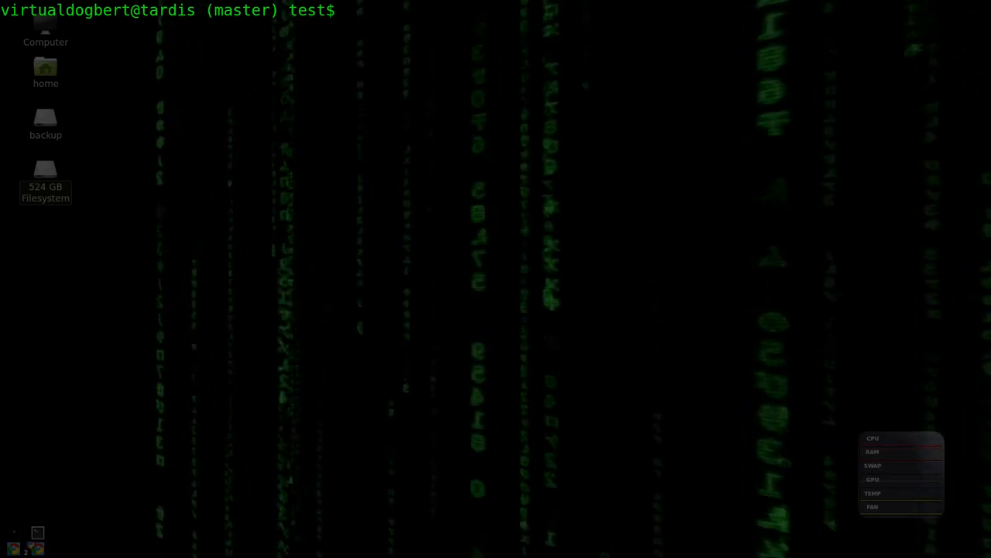
{"action": "type", "text": "cd"}
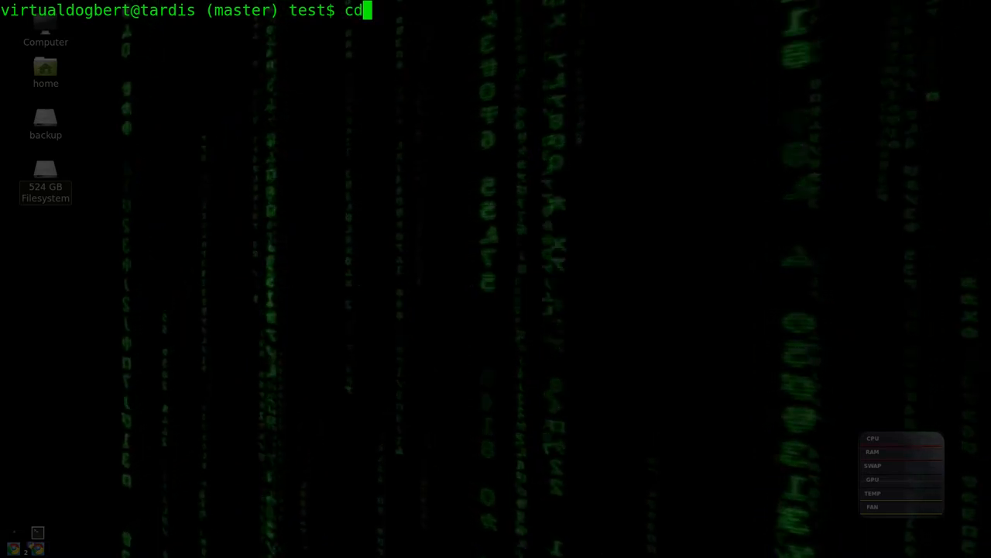
{"action": "type", "text": "."}
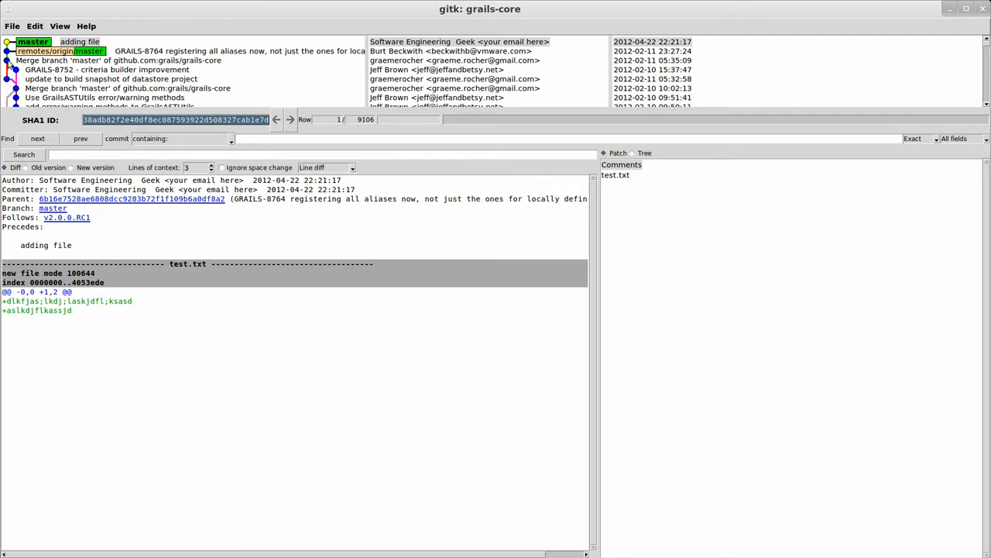
{"action": "mouse_move", "coordinate": [818, 11]}
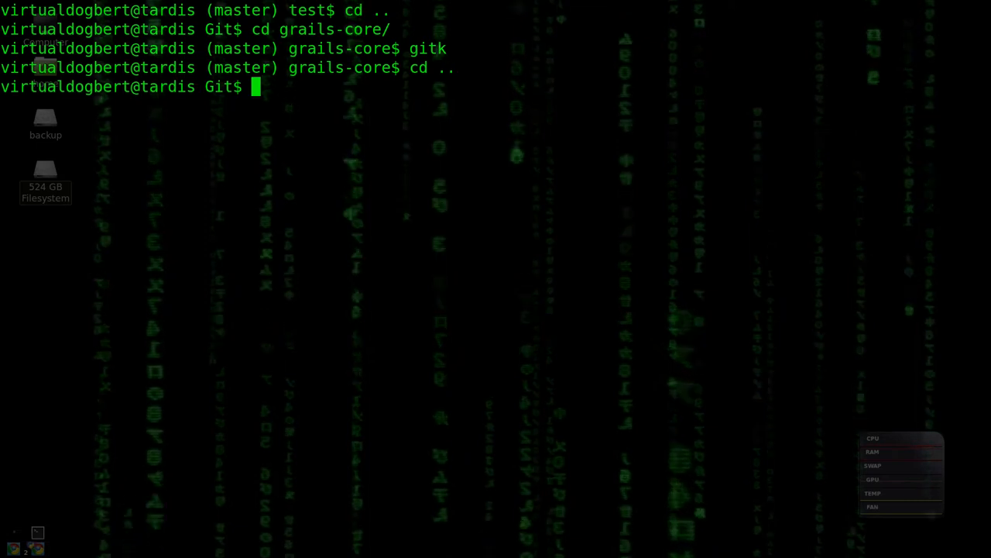
Step: Enter the test repository, list branches with git branch and git branch -a (only master), then cd .
{"action": "type", "text": "cd test"}
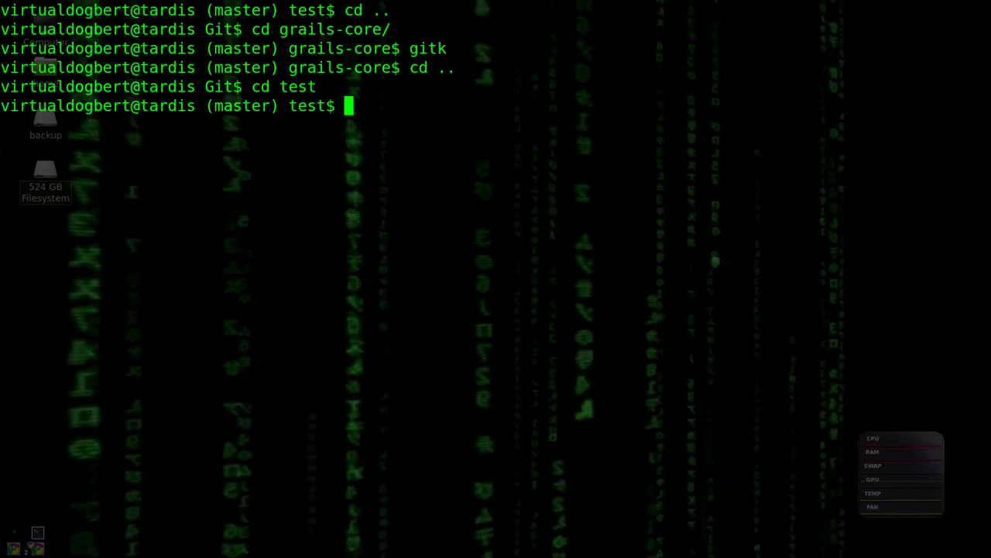
{"action": "type", "text": "git bra"}
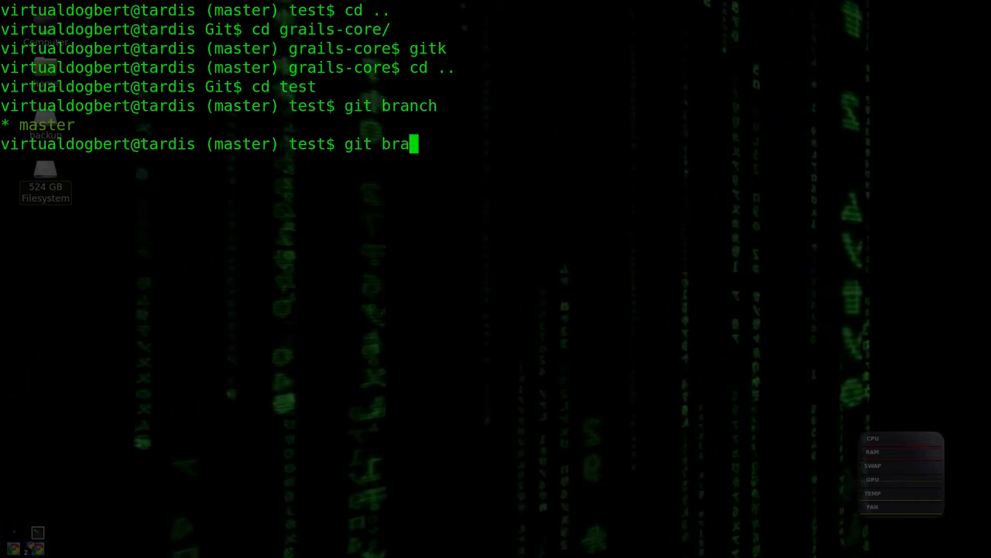
{"action": "type", "text": "nch -a"}
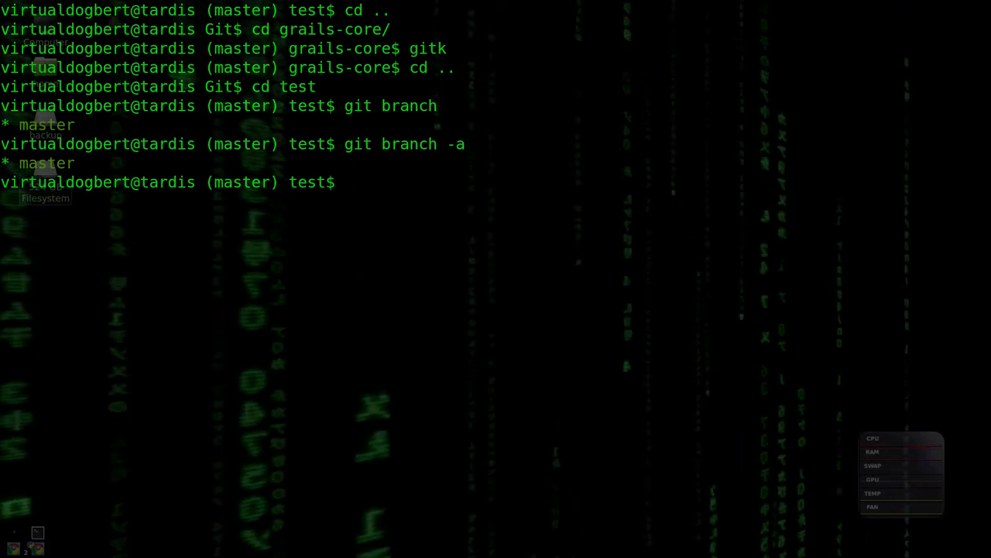
{"action": "type", "text": "cd .."}
{"action": "type", "text": "cd grails-core/"}
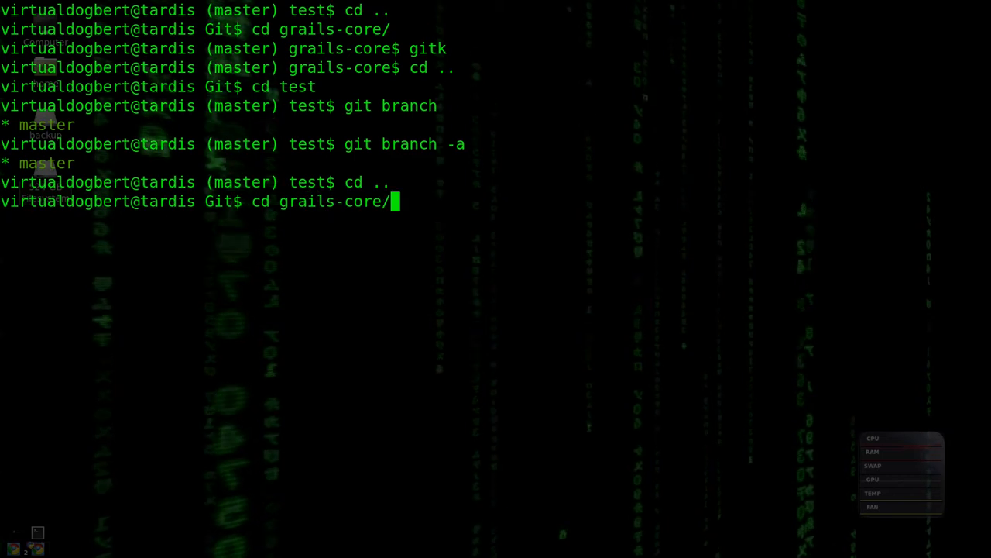
Step: List all grails-core branches, then check out 1.1.x as a new local branch tracking the remote
{"action": "type", "text": "git branch -a"}
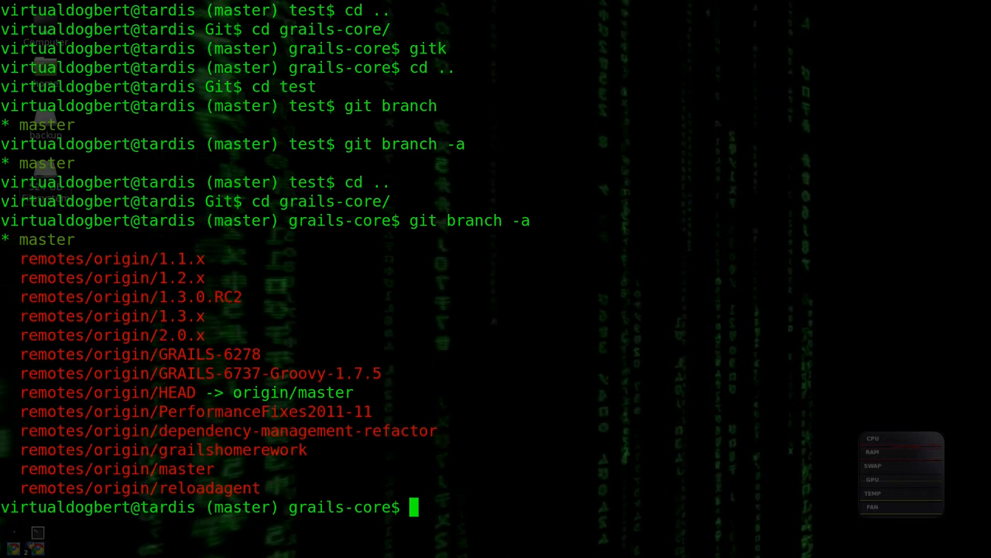
{"action": "type", "text": "git check"}
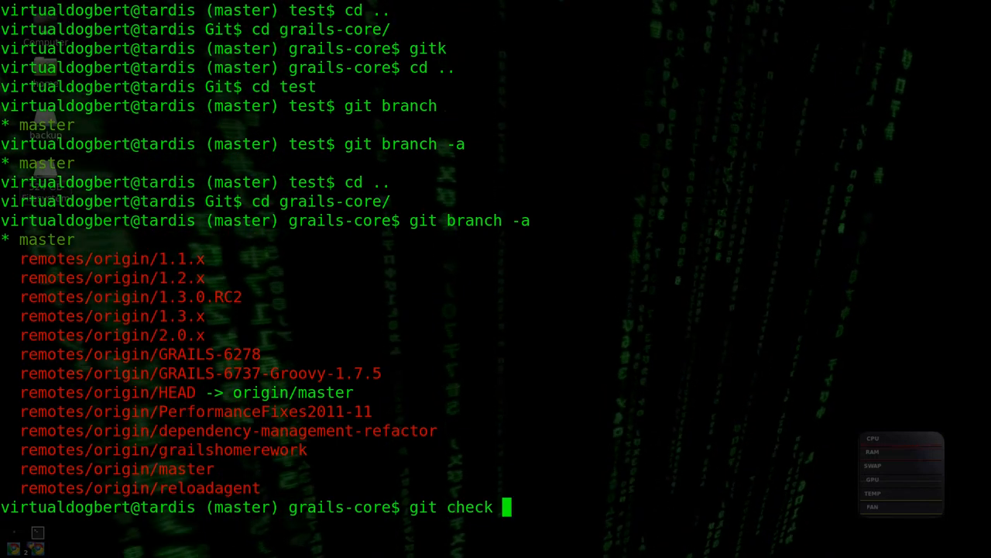
{"action": "type", "text": "1."}
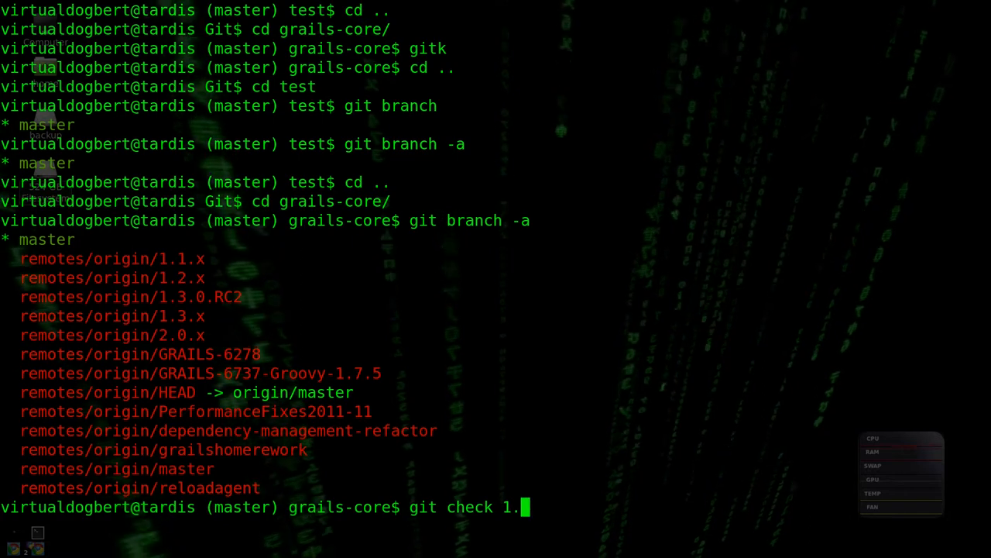
{"action": "type", "text": "1.x"}
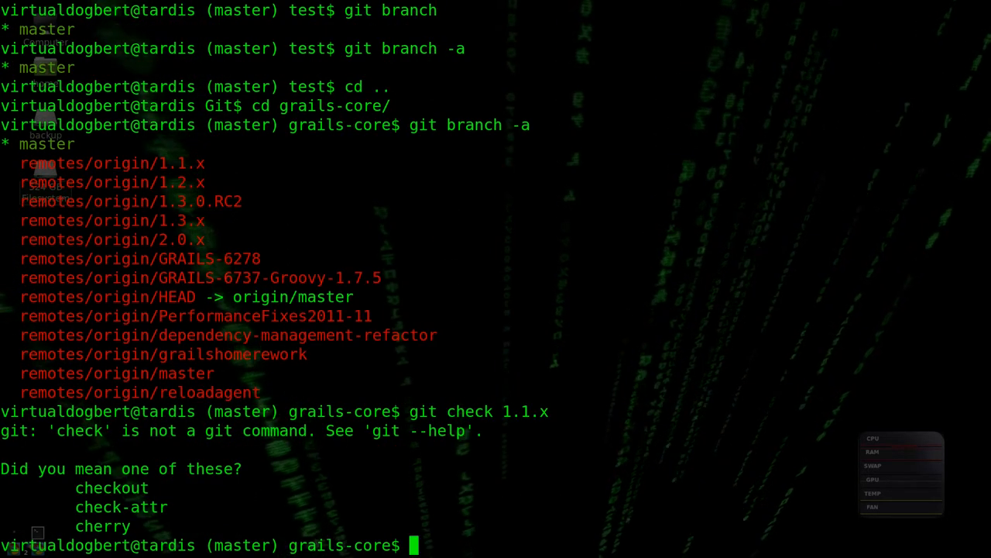
{"action": "type", "text": "git check 1.1.x"}
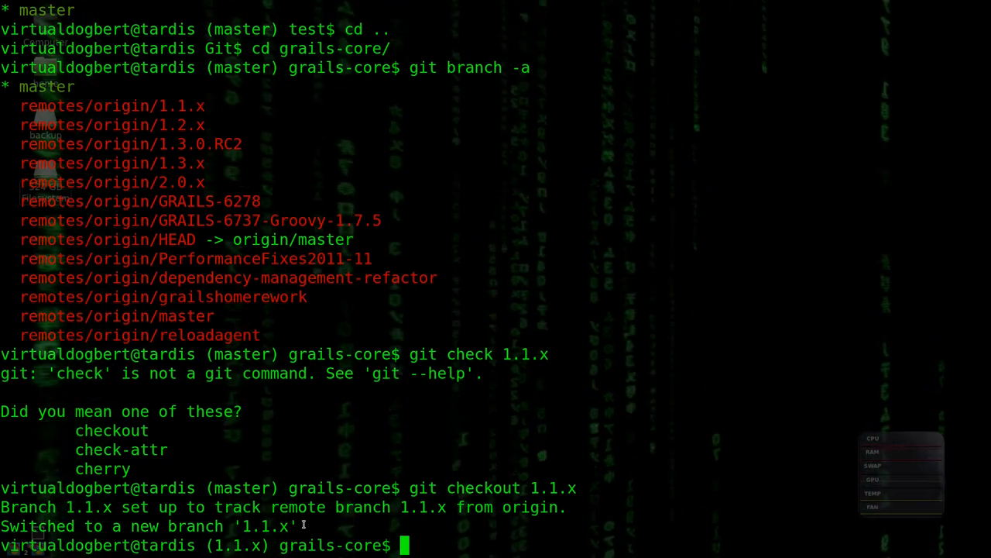
Step: Run git fetch in grails-core to pull the latest remote changes
{"action": "type", "text": "git f"}
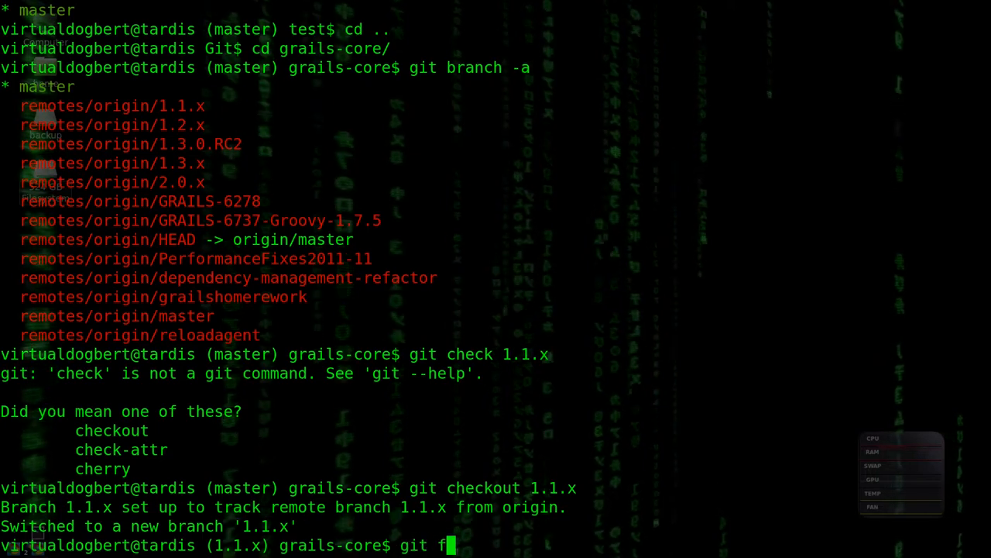
{"action": "type", "text": "etch"}
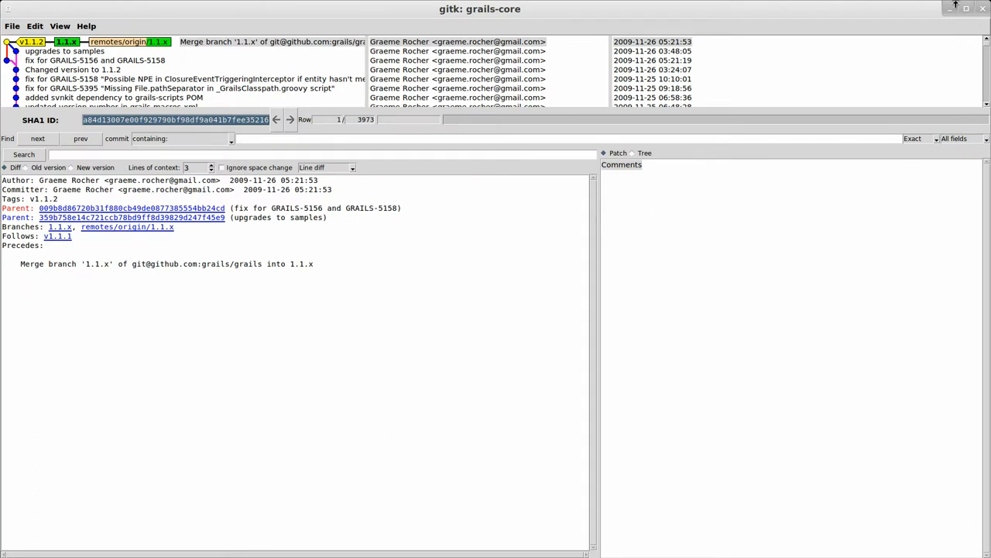
{"action": "mouse_move", "coordinate": [622, 48]}
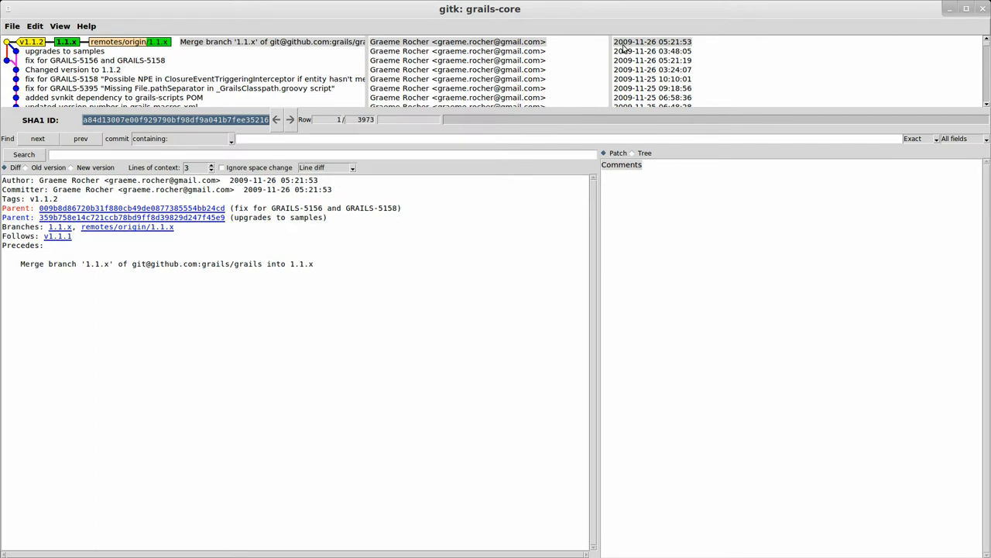
{"action": "mouse_move", "coordinate": [632, 77]}
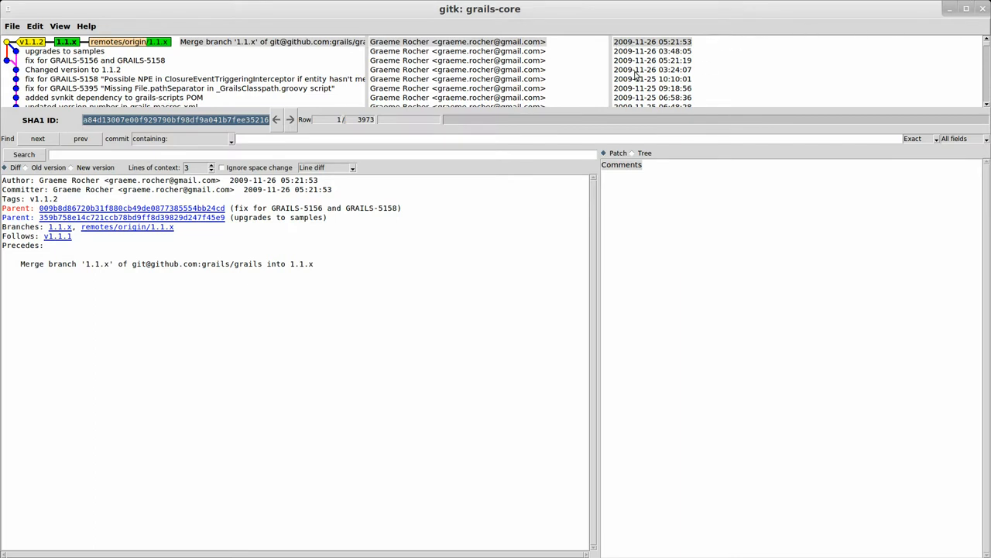
Step: View the diff of the 'Changed version to 1.1.2' commit, then close gitk
{"action": "left_click", "coordinate": [77, 69]}
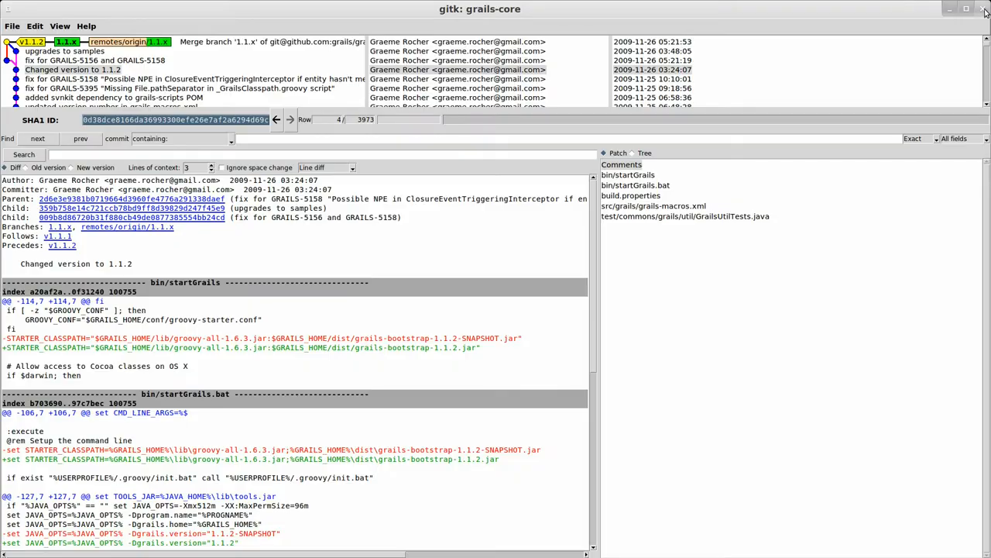
{"action": "left_click", "coordinate": [982, 9]}
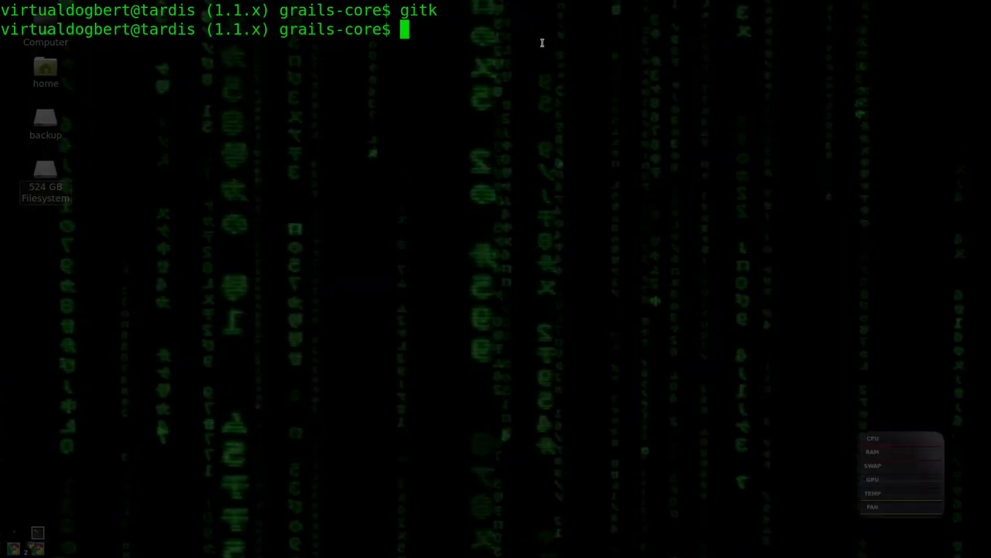
Step: Check out master in grails-core, then cd .. and cd test into the test repository
{"action": "type", "text": "git"}
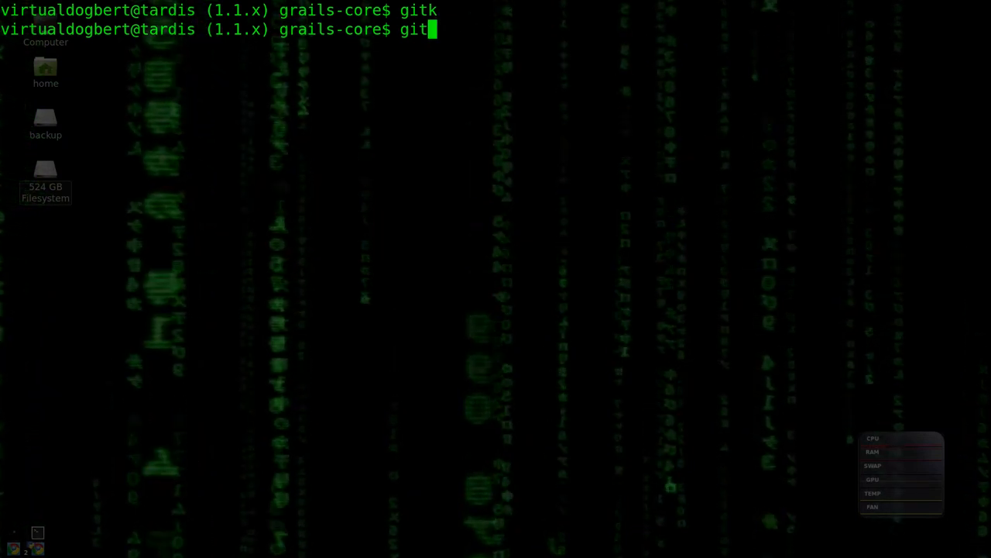
{"action": "type", "text": "checkout master"}
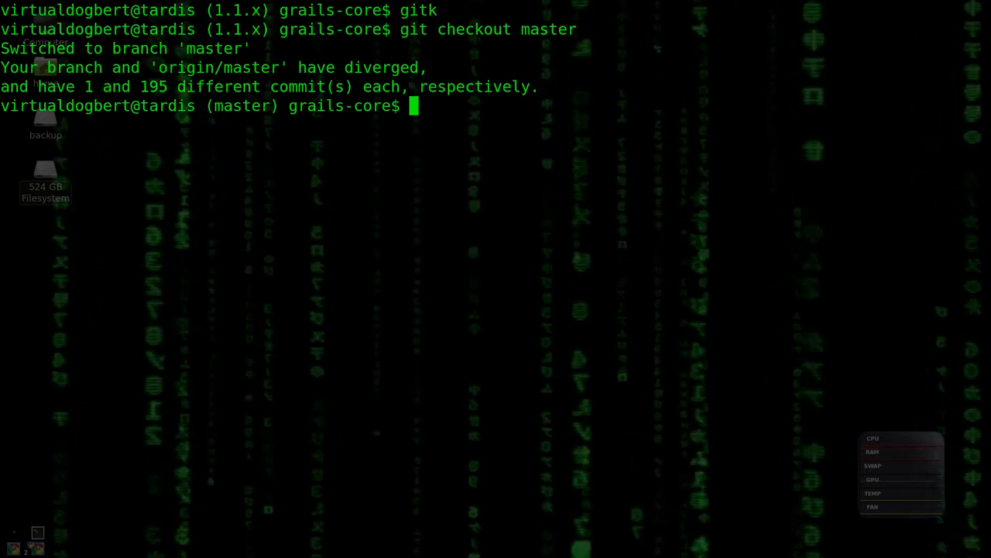
{"action": "type", "text": "cd .."}
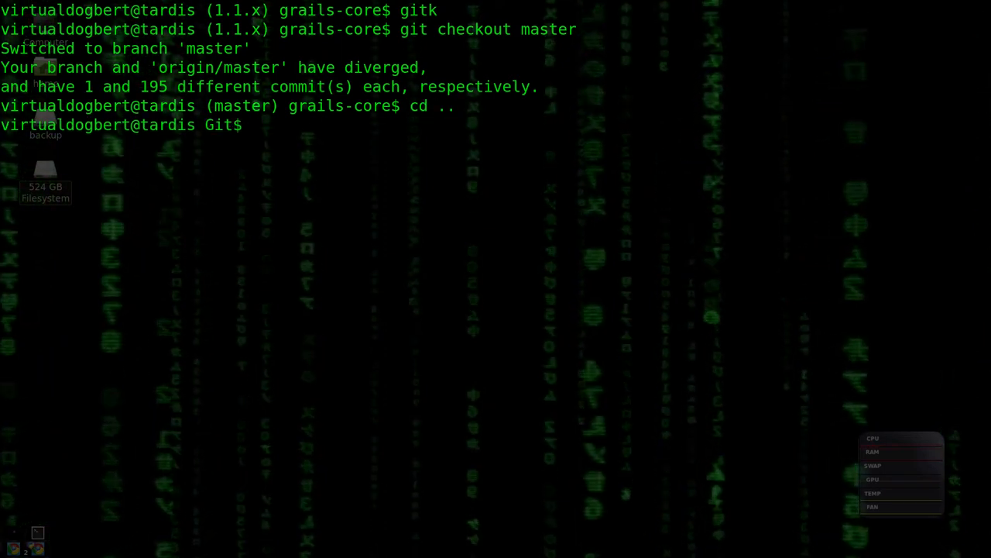
{"action": "type", "text": "test"}
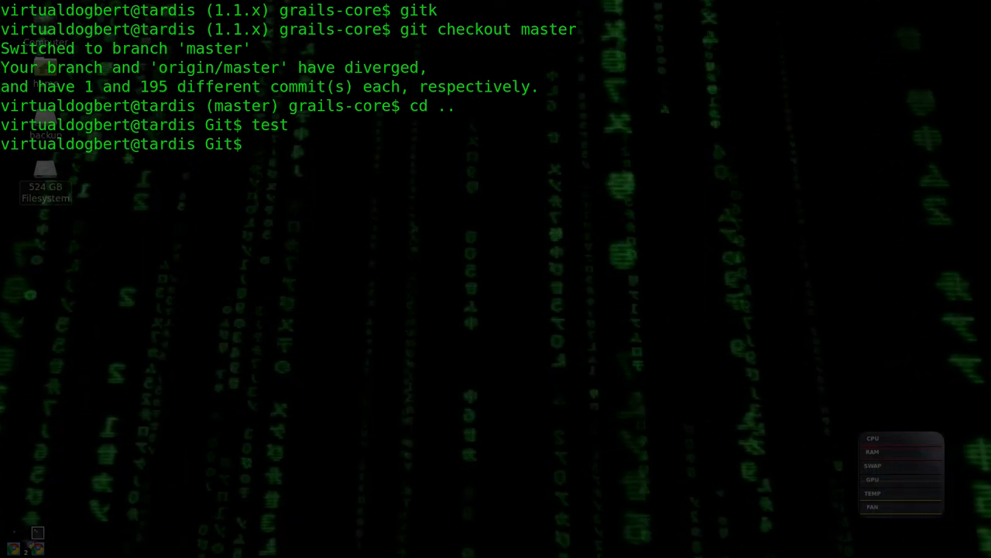
{"action": "type", "text": "cd t"}
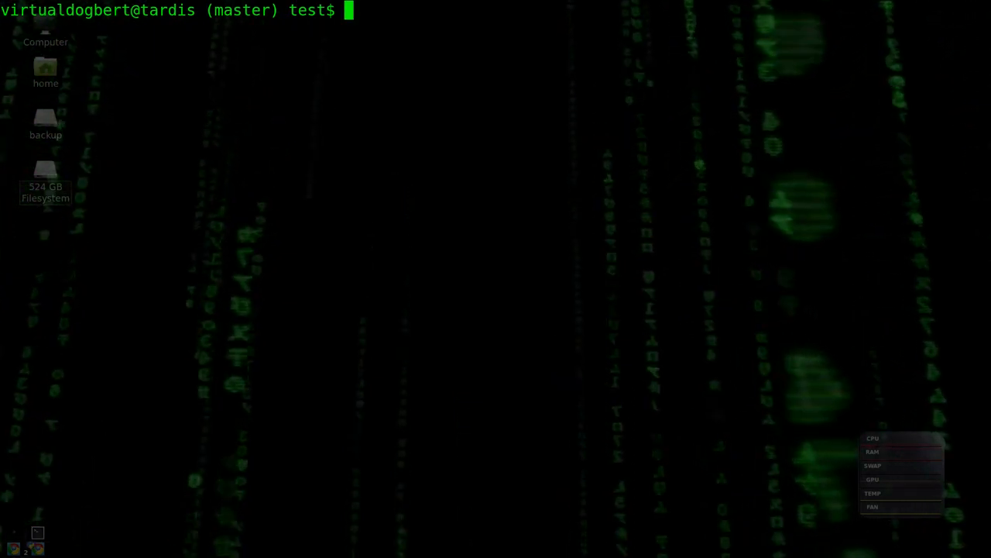
{"action": "type", "text": "git b"}
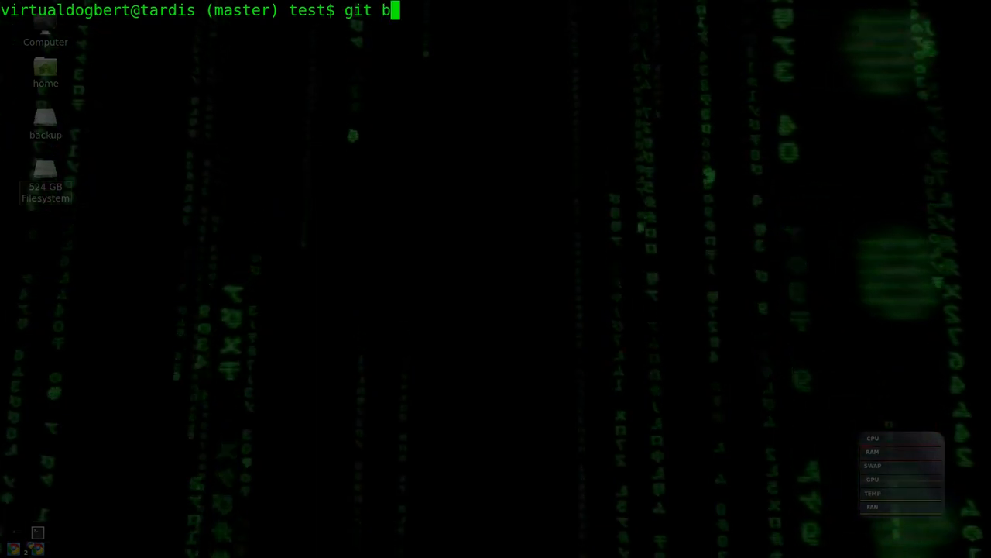
{"action": "type", "text": "ranch"}
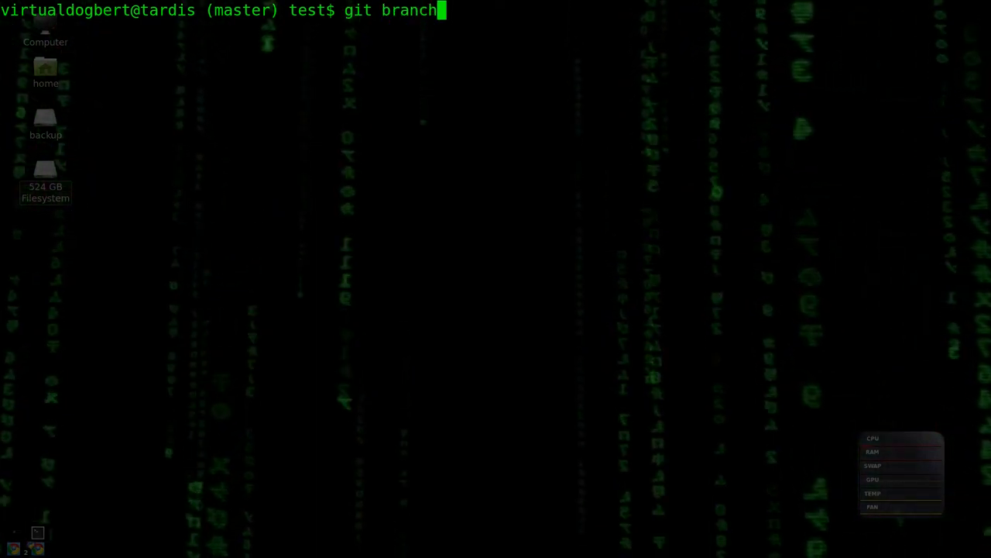
{"action": "type", "text": "--help"}
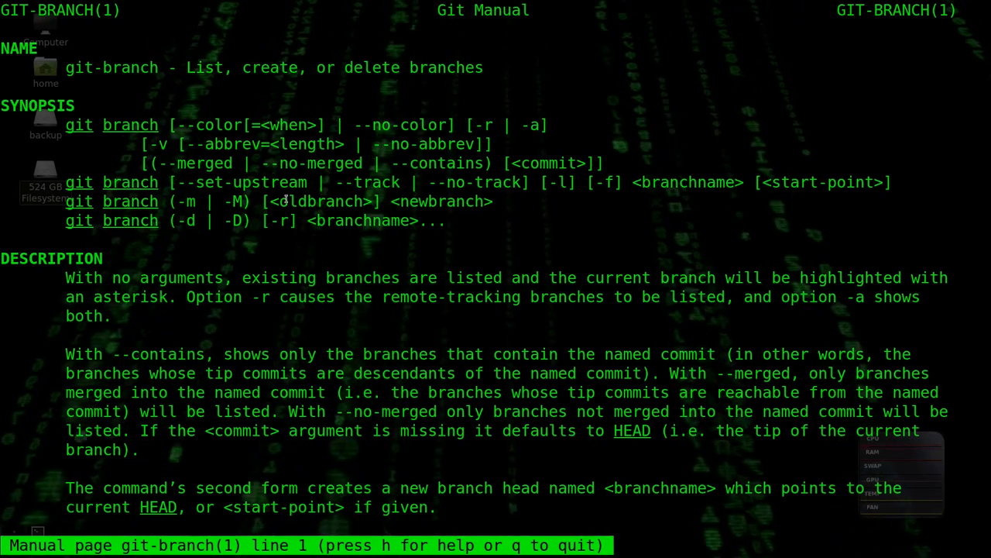
{"action": "mouse_move", "coordinate": [291, 273]}
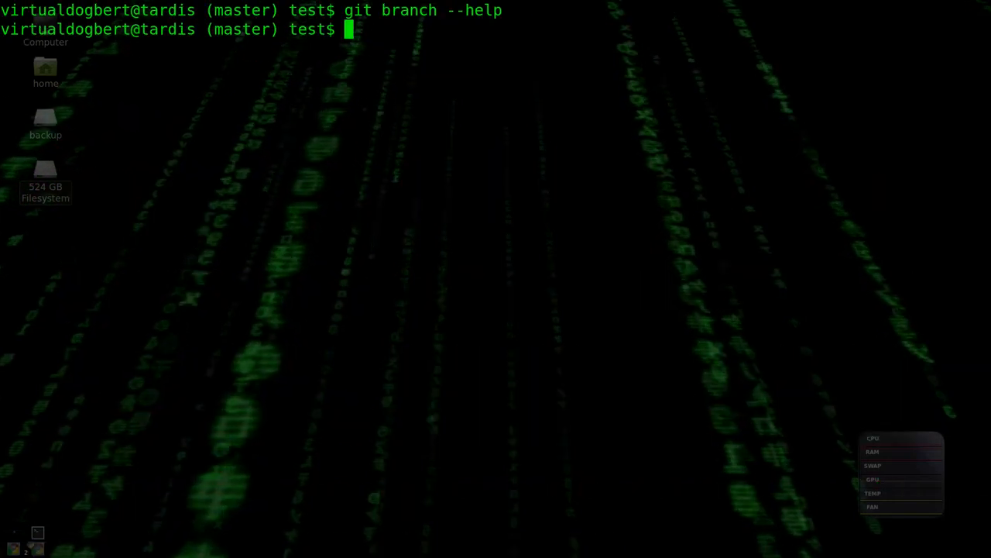
Step: Create and switch to a new branch named test with git checkout -b test
{"action": "type", "text": "git"}
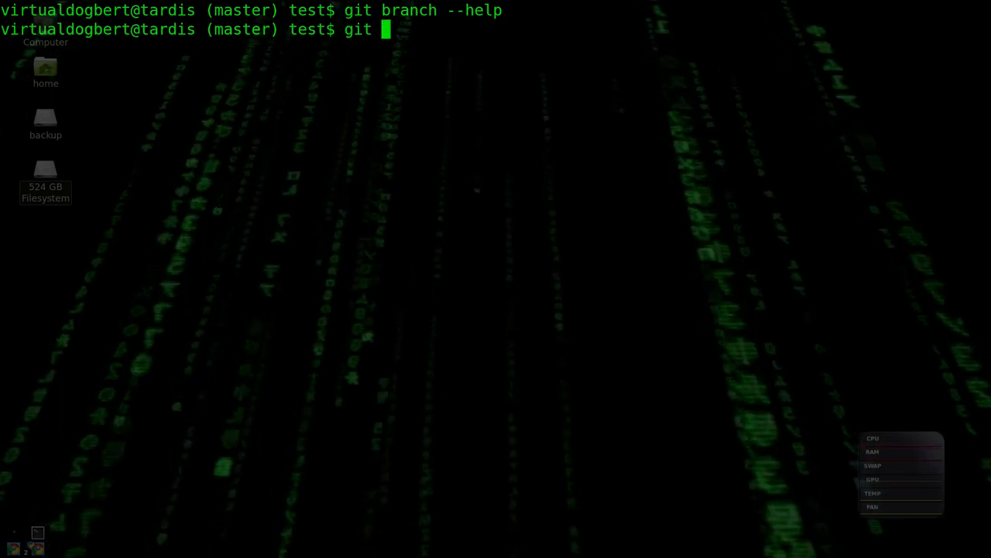
{"action": "type", "text": "ch"}
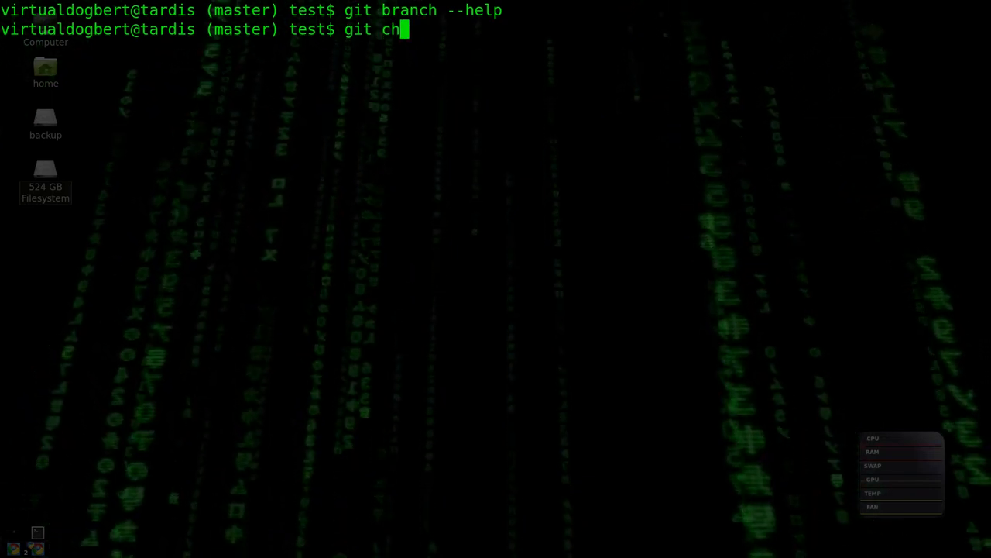
{"action": "type", "text": "eckout"}
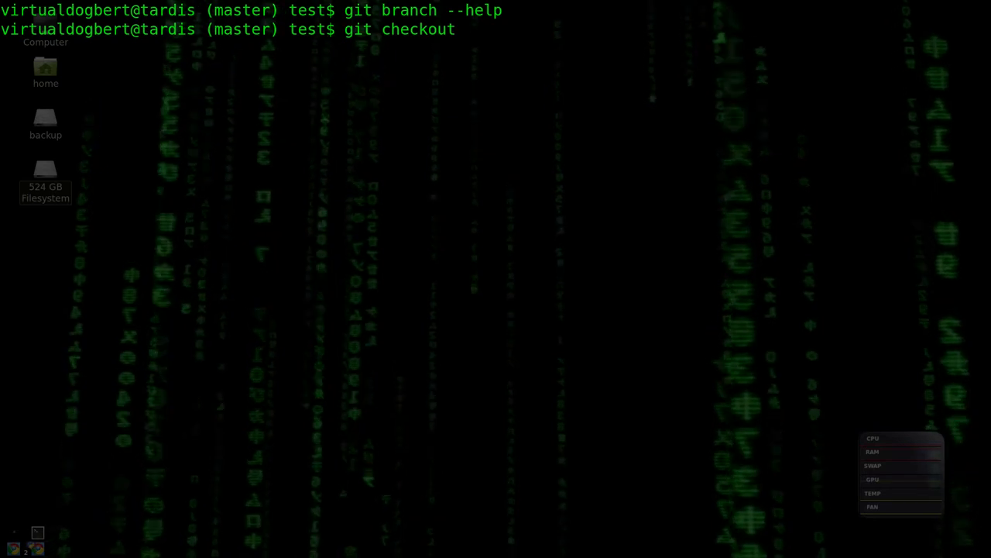
{"action": "type", "text": "-b"}
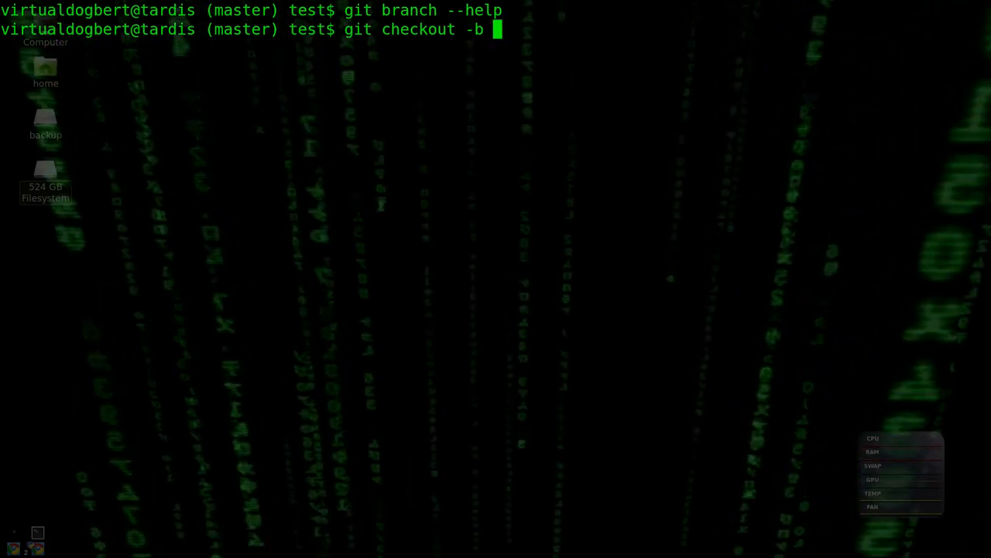
{"action": "type", "text": "t"}
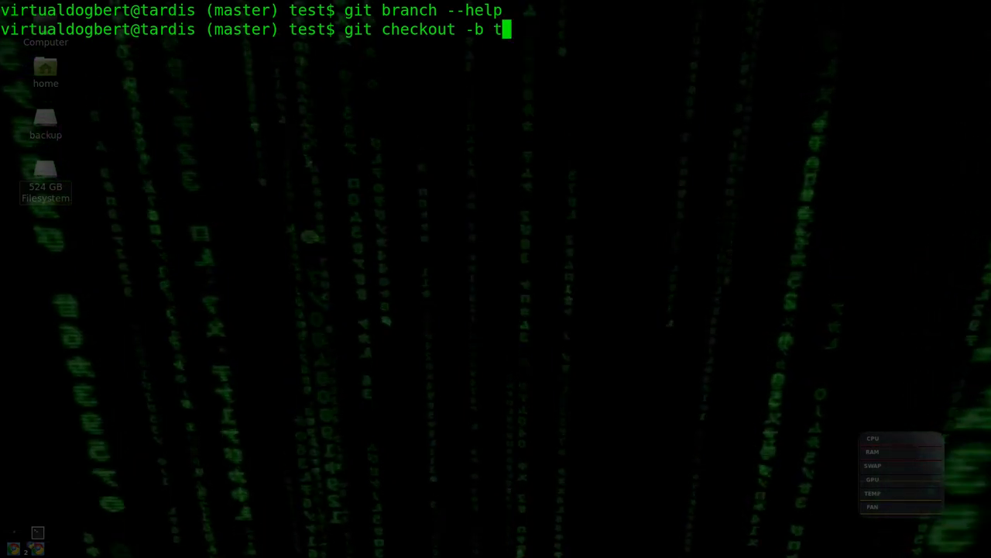
{"action": "type", "text": "est"}
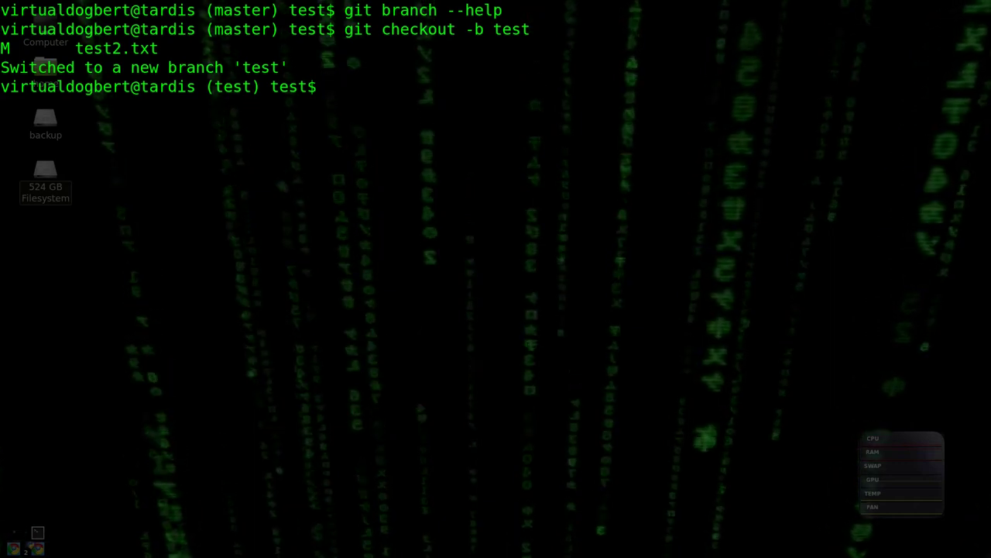
Step: Run git st to confirm test2.txt is modified but unstaged, then start launching git gui
{"action": "type", "text": "git st"}
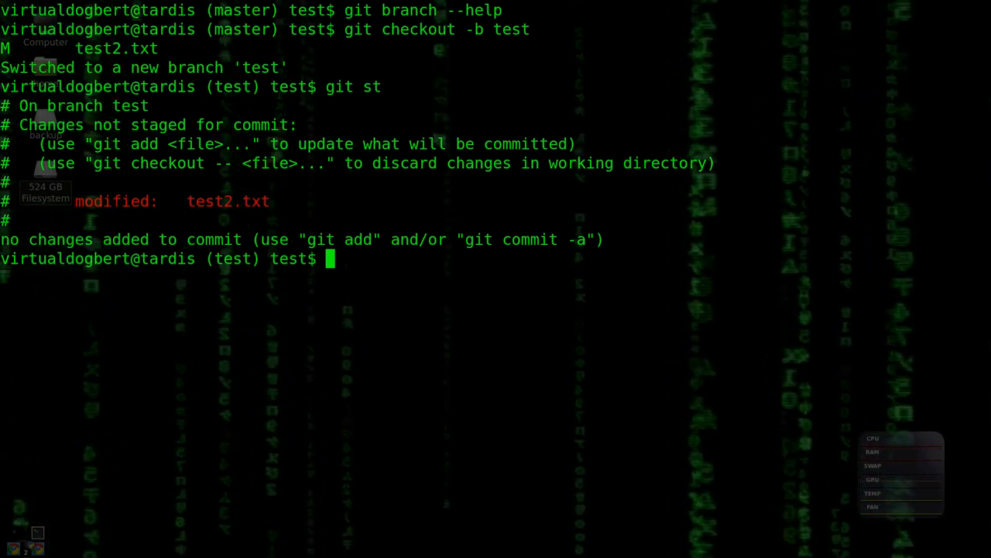
{"action": "type", "text": "git"}
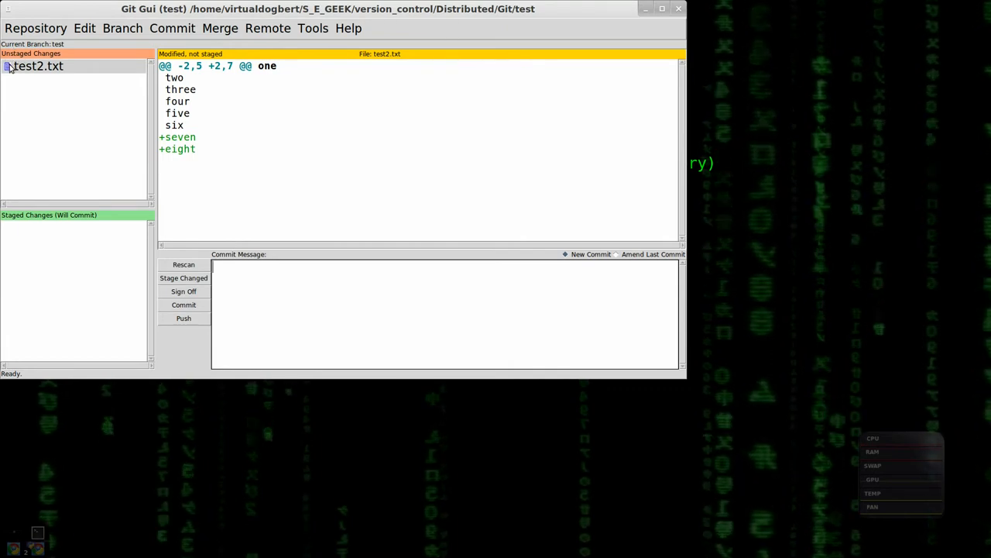
Step: Stage test2.txt, commit it as 'test adding seven and eight' on branch test, then close Git Gui
{"action": "left_click", "coordinate": [9, 66]}
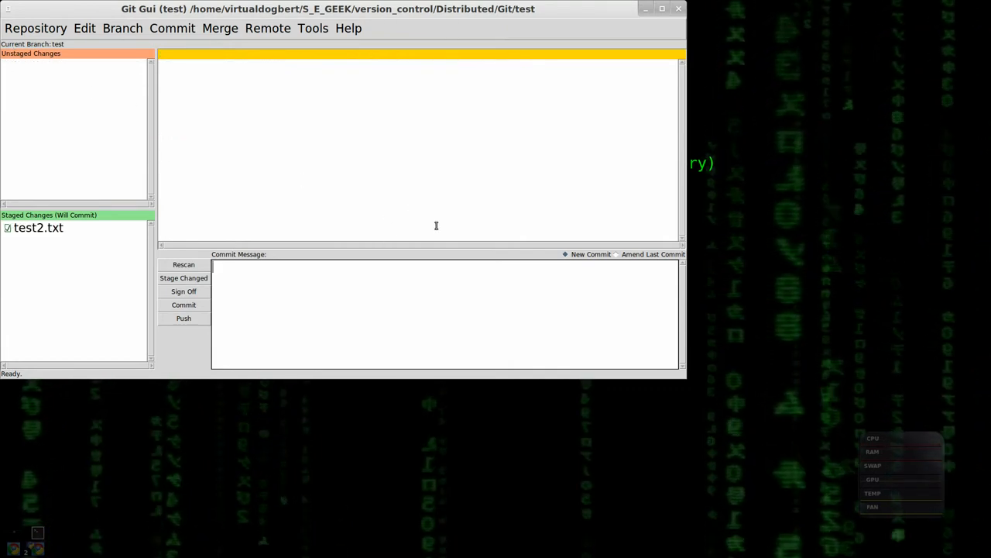
{"action": "type", "text": "test"}
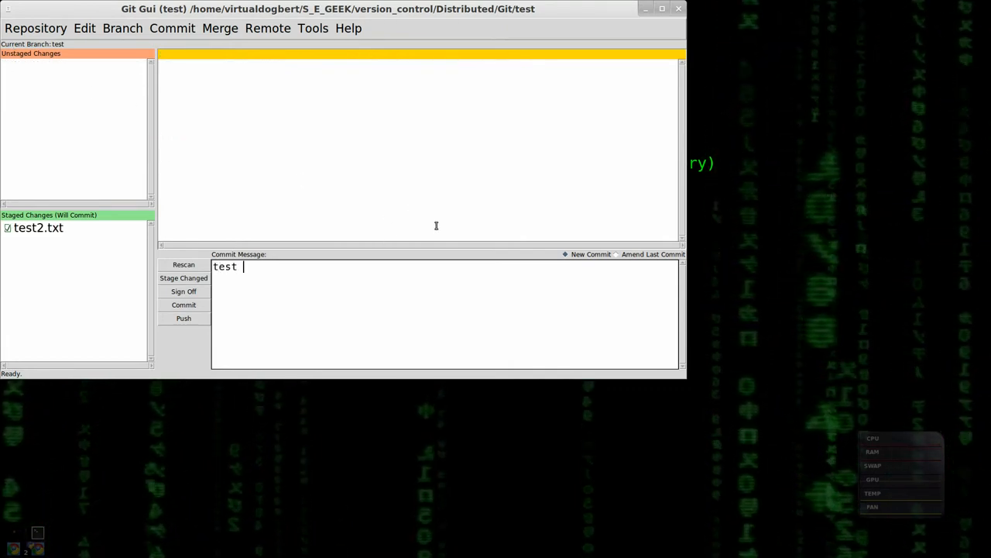
{"action": "type", "text": "adding seven and"}
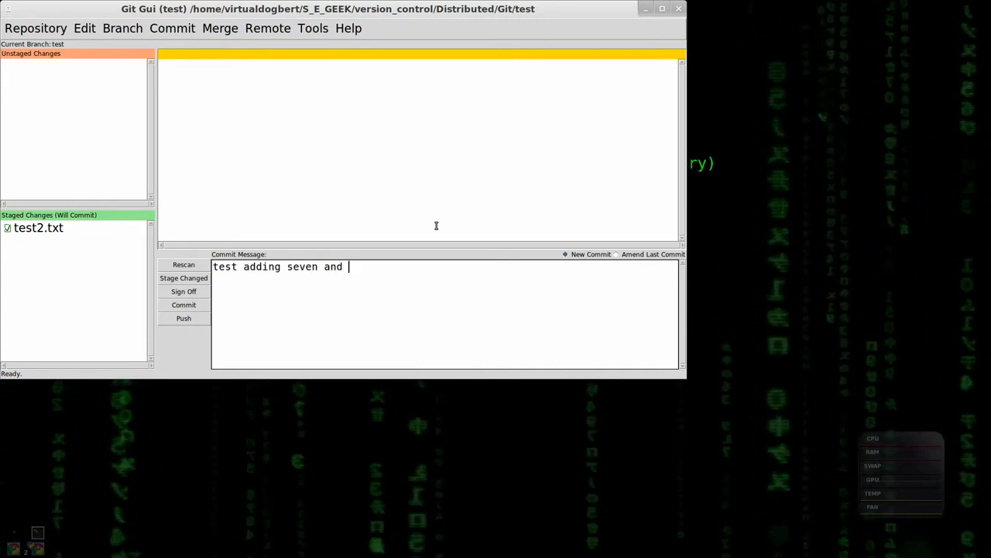
{"action": "type", "text": "eight"}
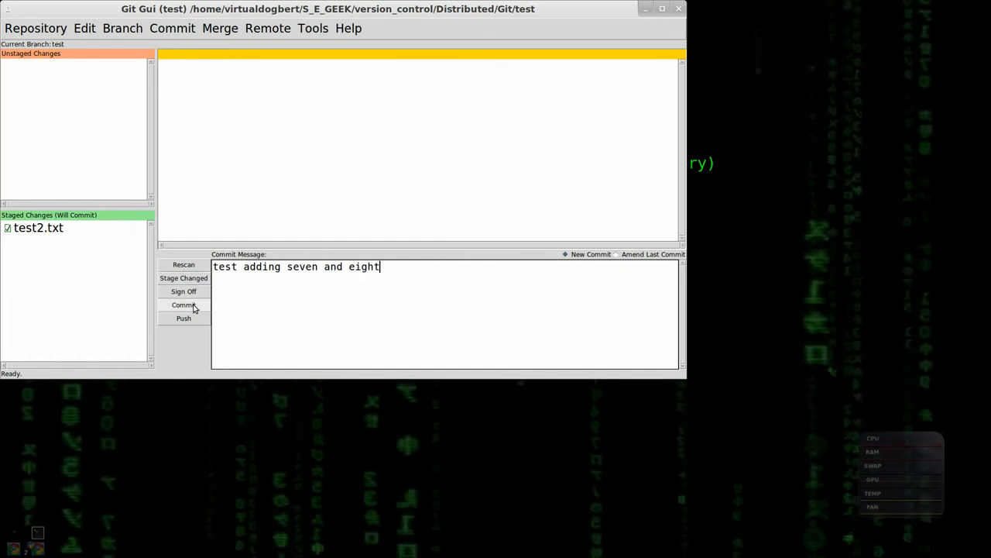
{"action": "left_click", "coordinate": [39, 228]}
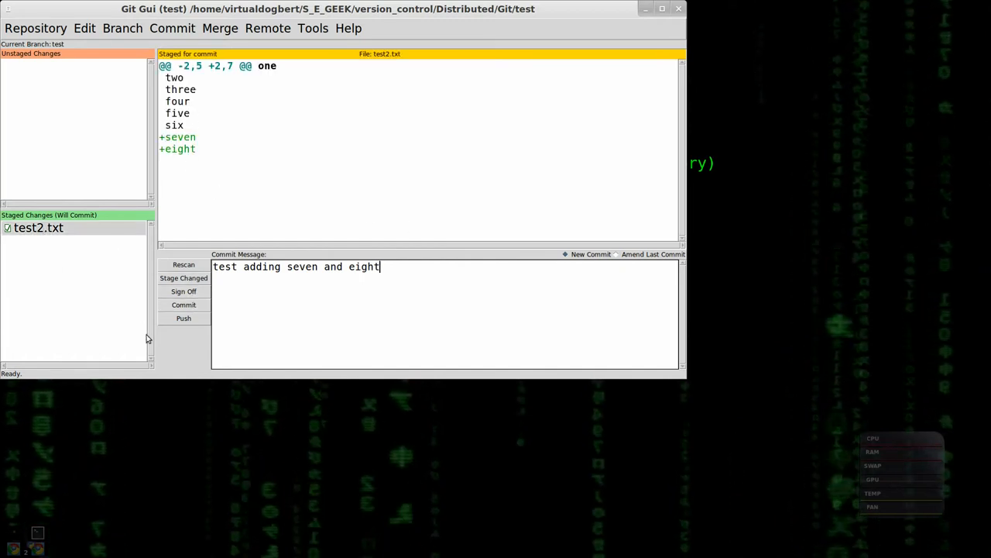
{"action": "left_click", "coordinate": [183, 304]}
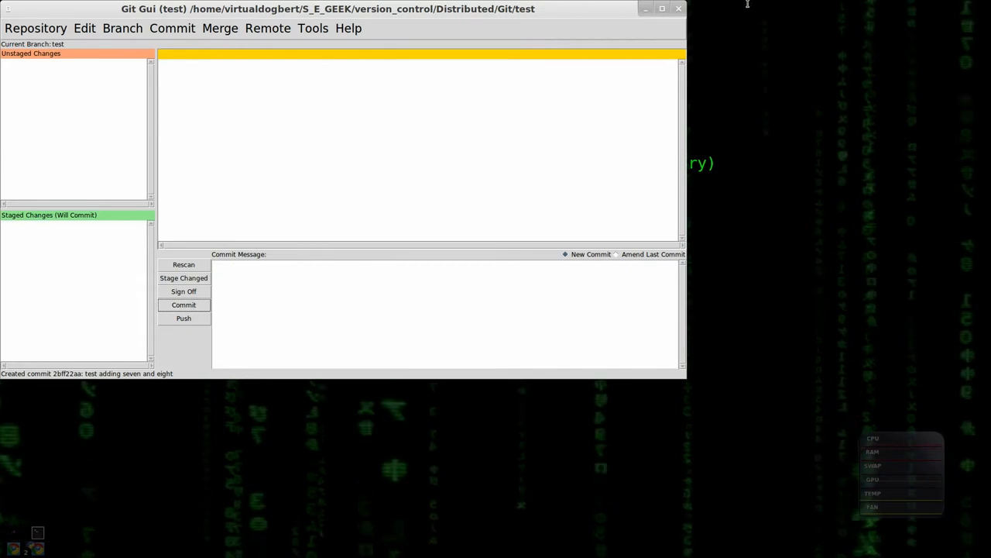
{"action": "left_click", "coordinate": [681, 9]}
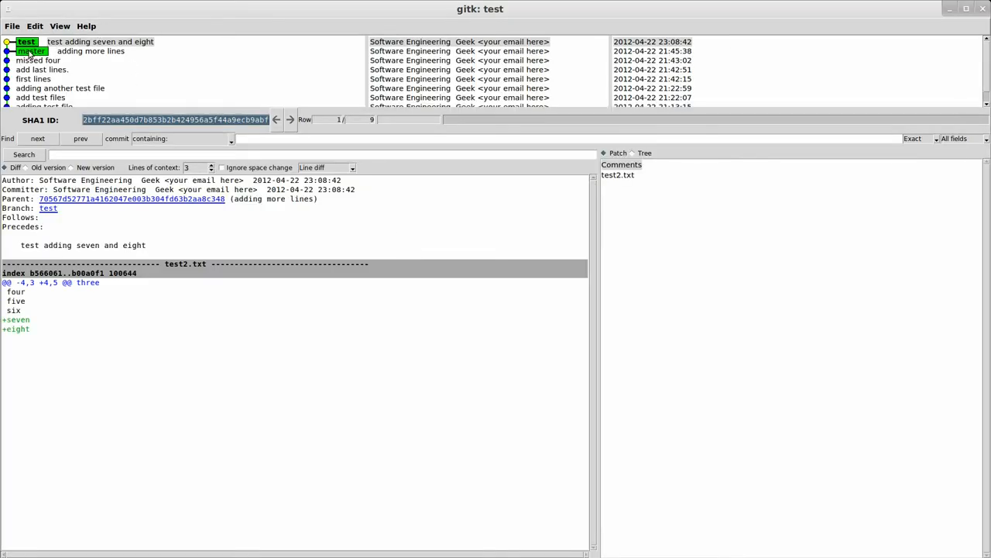
Step: Select the top 'test adding seven and eight' commit to inspect its diff
{"action": "left_click", "coordinate": [90, 51]}
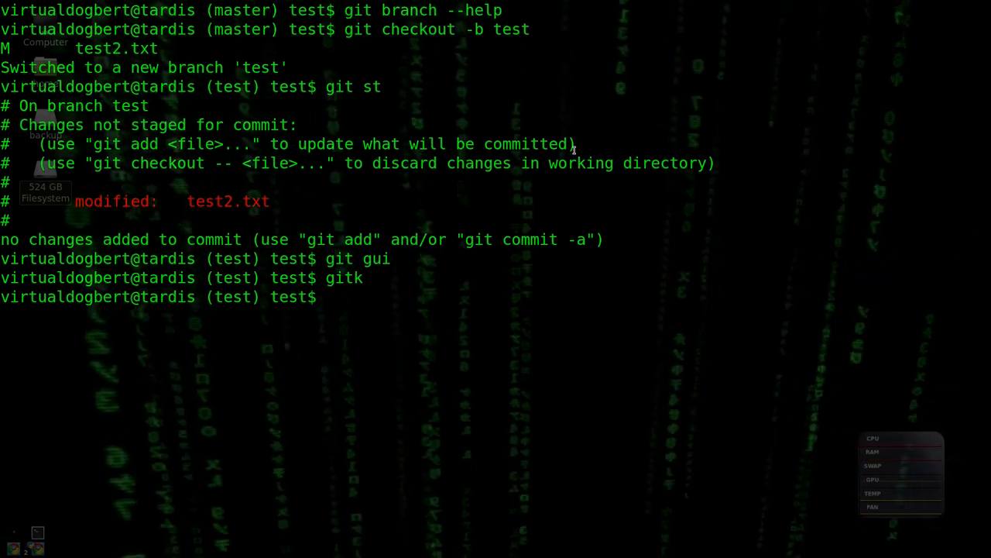
Step: Open test2.txt in gedit and add a new line after 'eight', then save and close
{"action": "type", "text": "geid"}
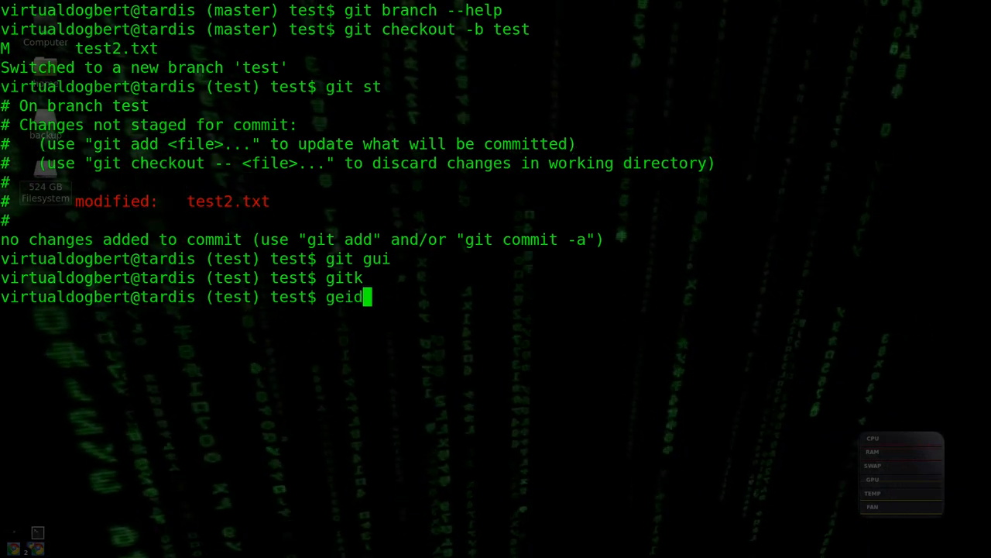
{"action": "key", "text": "BackSpace"}
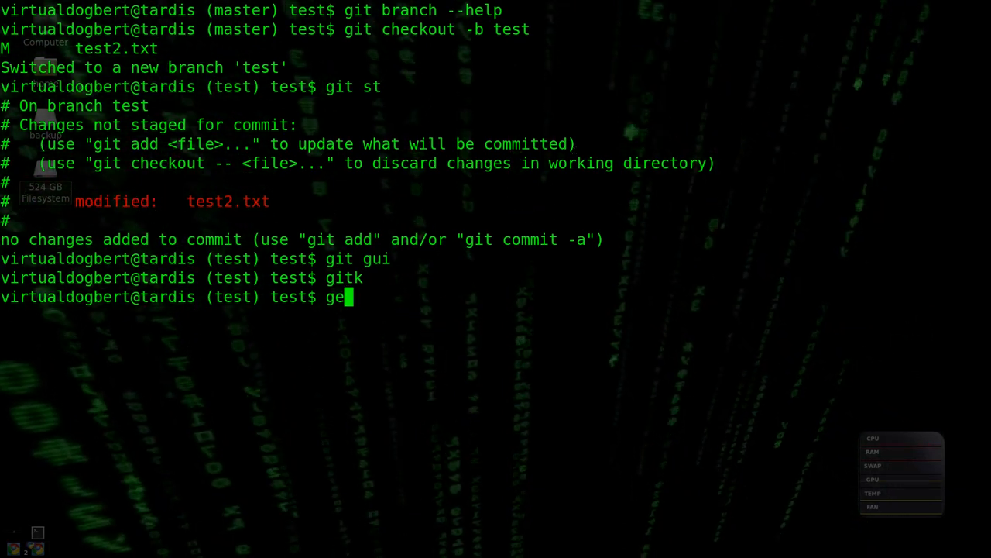
{"action": "type", "text": "dit"}
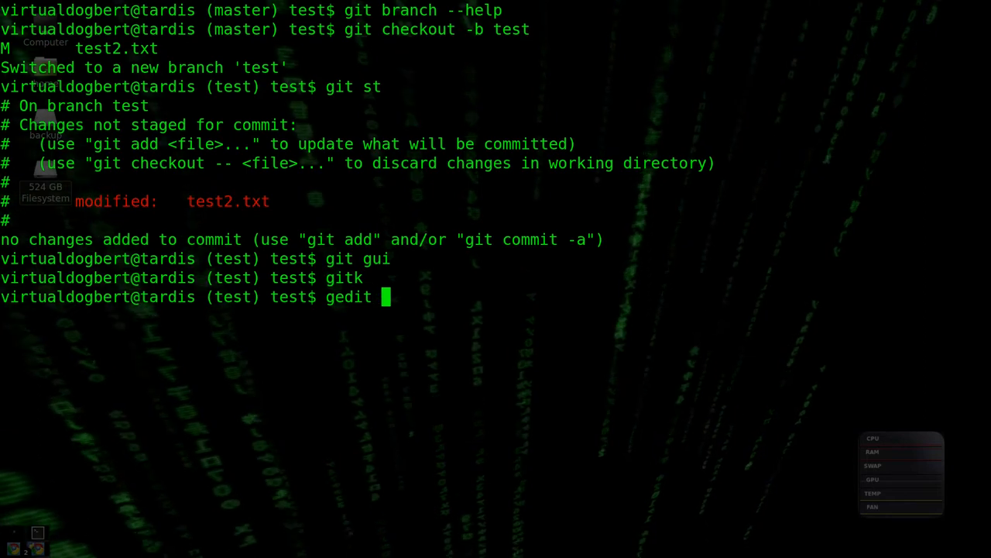
{"action": "type", "text": "test2"}
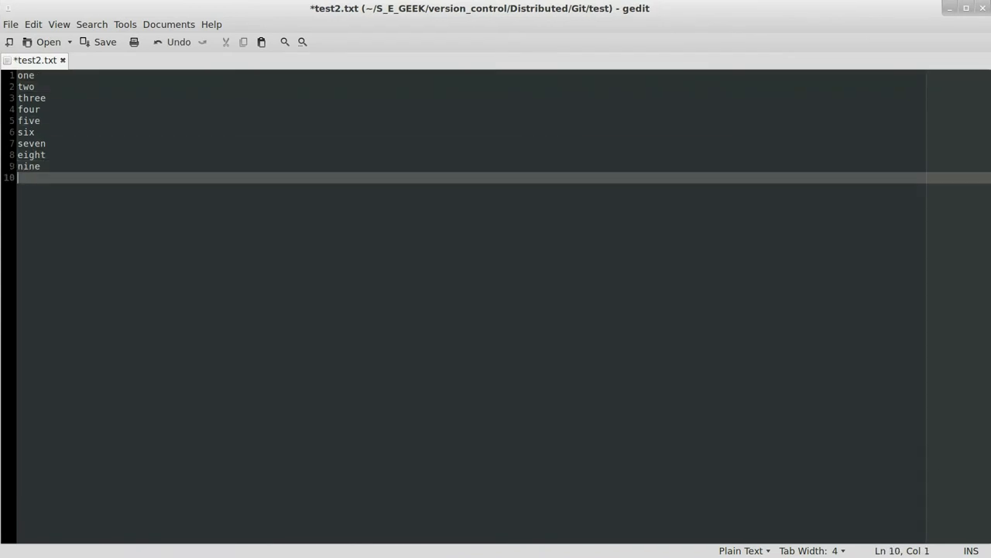
{"action": "type", "text": "ten"}
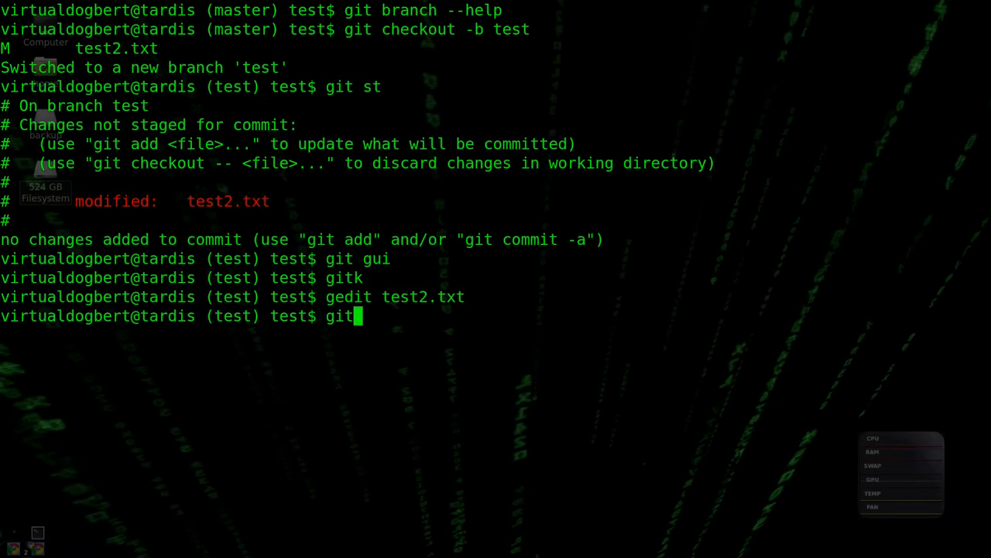
Step: Launch git gui and write the commit message 'adding eight and nine removein one', fixing 'ading' to 'adding'
{"action": "type", "text": "gu"}
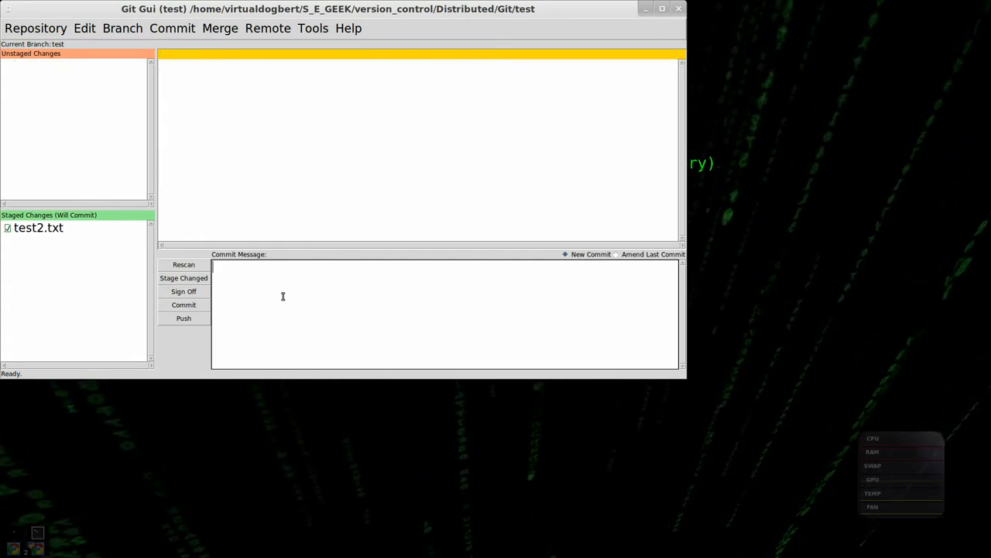
{"action": "type", "text": "ading"}
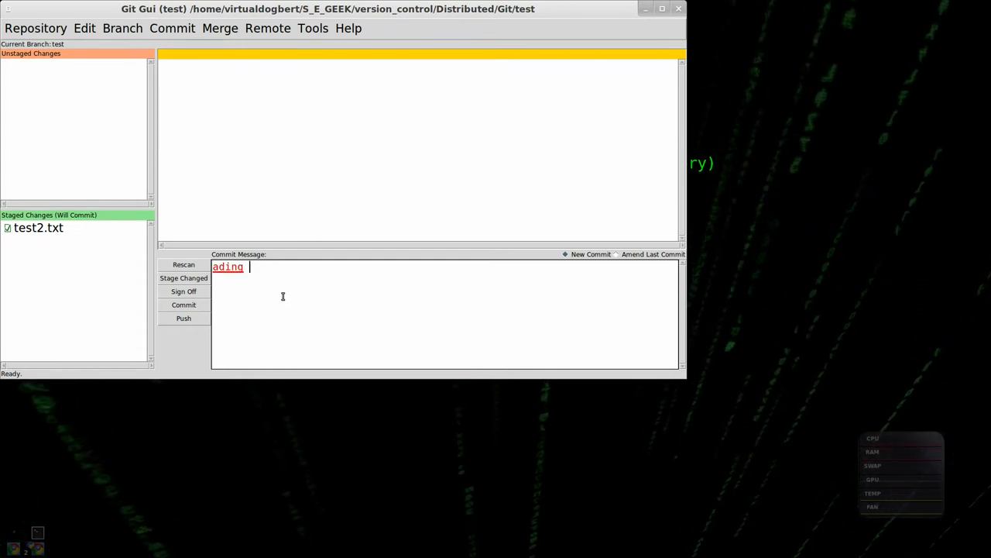
{"action": "type", "text": "eight and nine remov"}
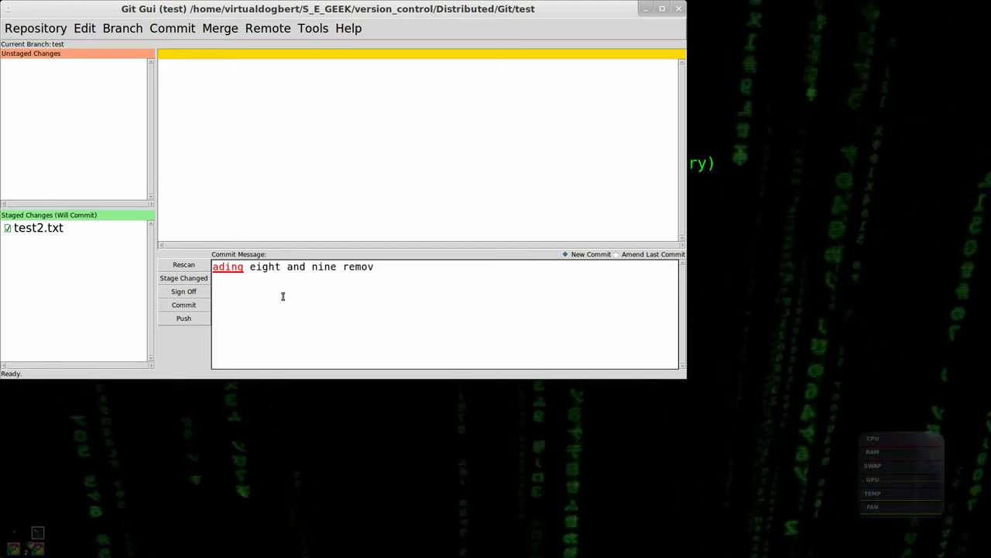
{"action": "type", "text": "ein one"}
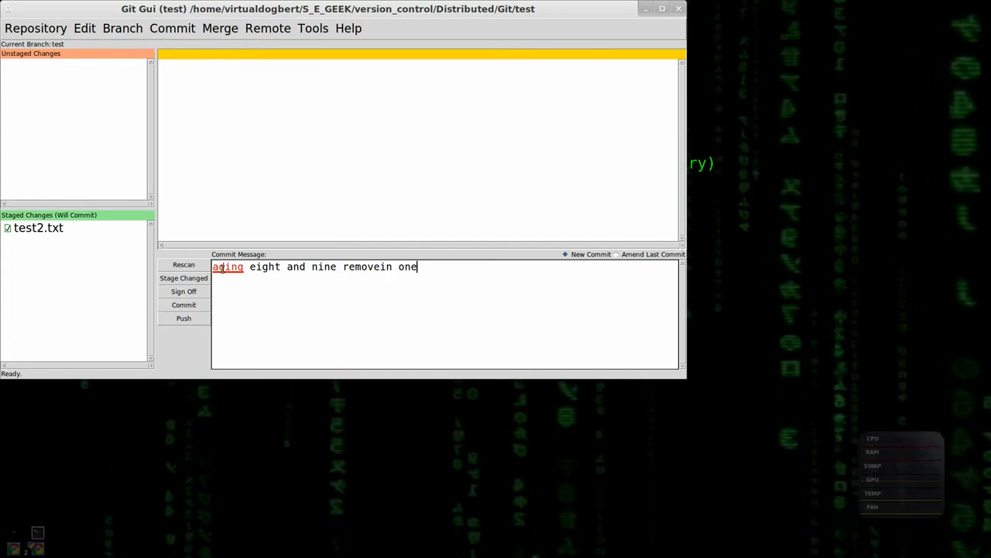
{"action": "right_click", "coordinate": [228, 266]}
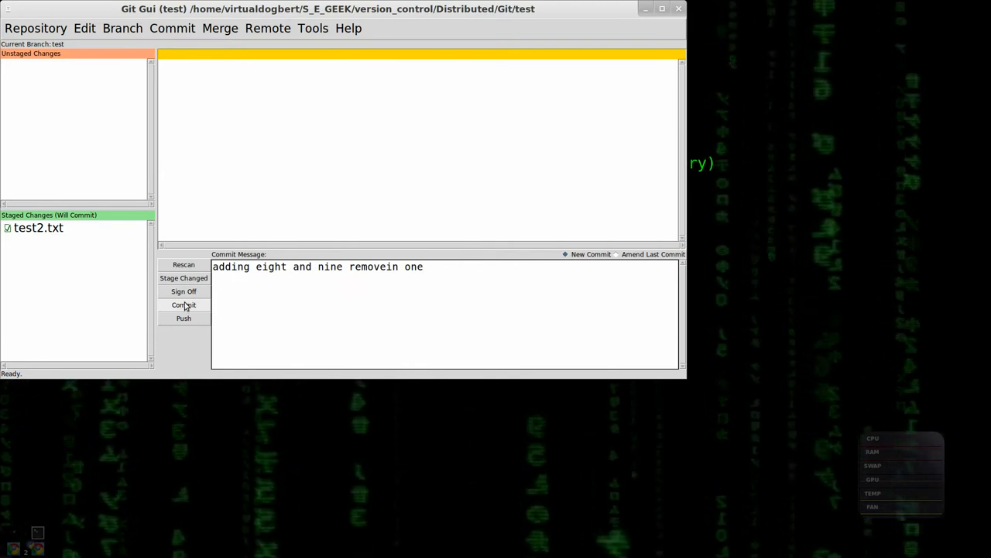
Step: Commit the staged test2.txt change on branch test and close Git Gui
{"action": "left_click", "coordinate": [182, 304]}
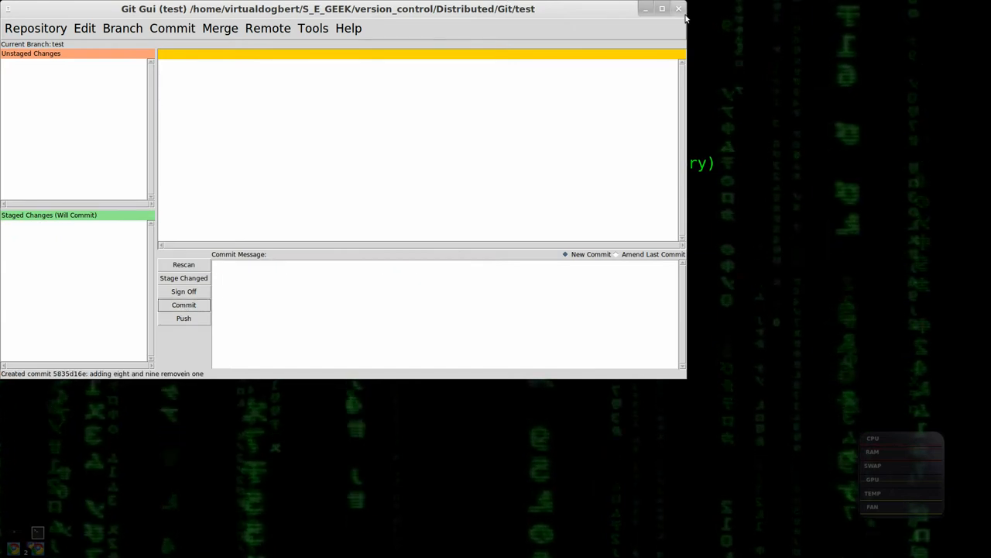
{"action": "left_click", "coordinate": [677, 9]}
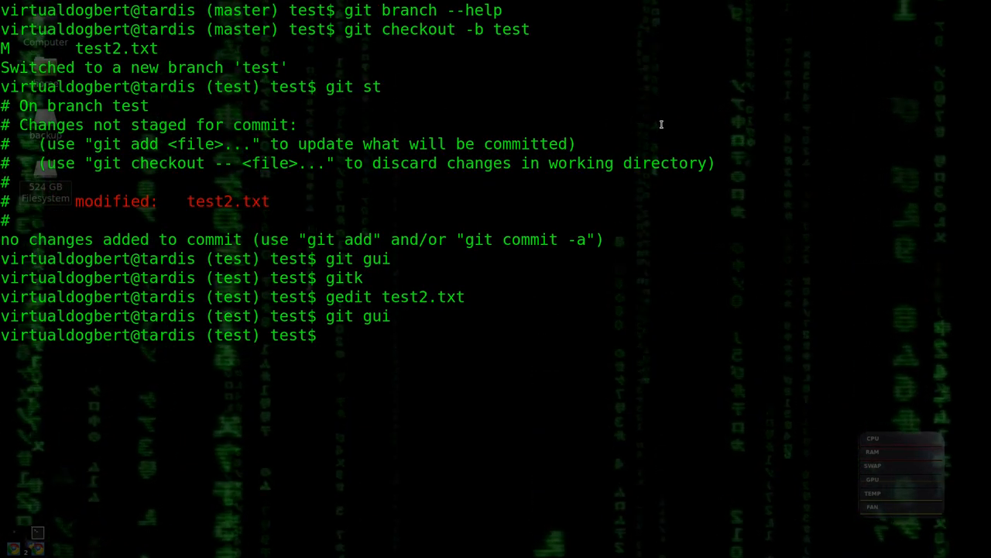
Step: Check out master, run gitk, then open test2.txt in gedit
{"action": "type", "text": "git checkout master"}
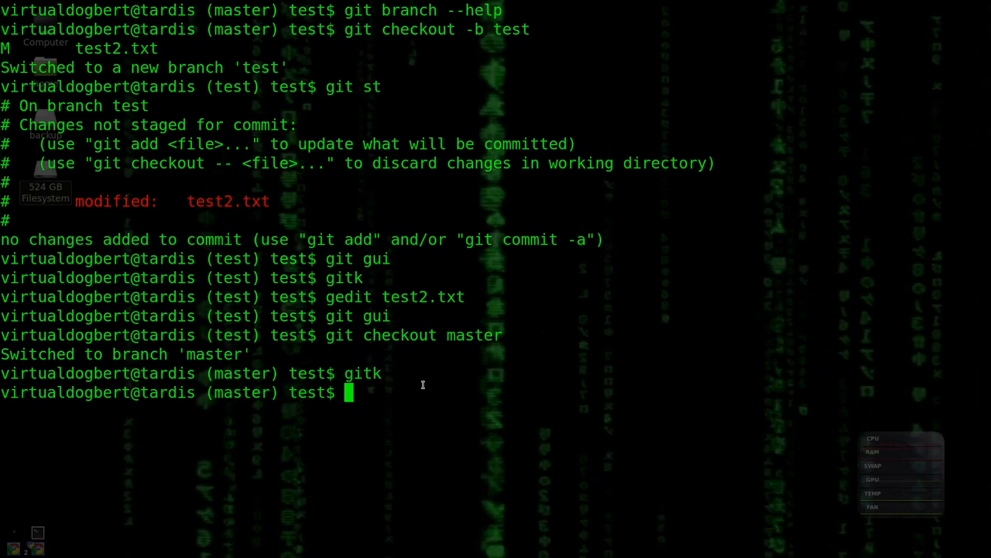
{"action": "type", "text": "git"}
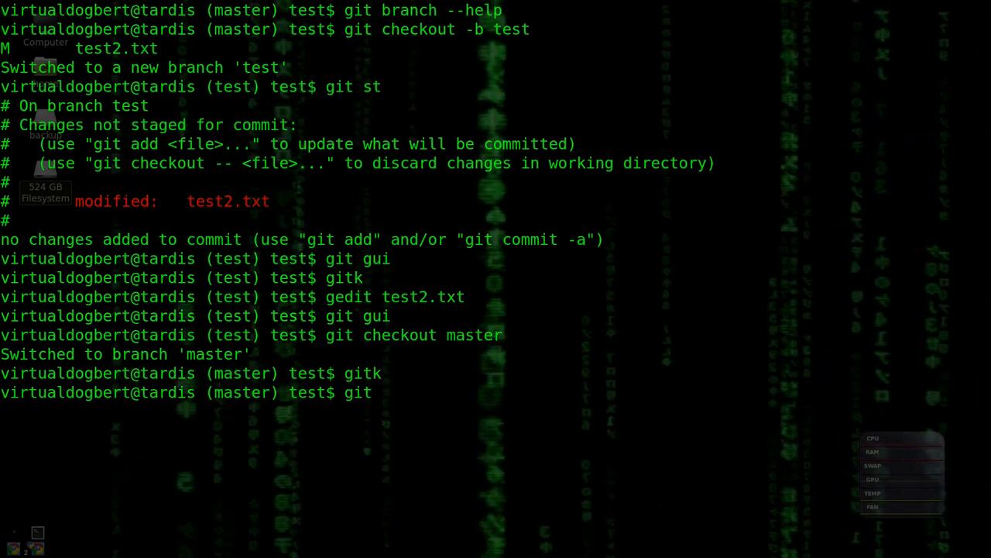
{"action": "type", "text": "gedit test"}
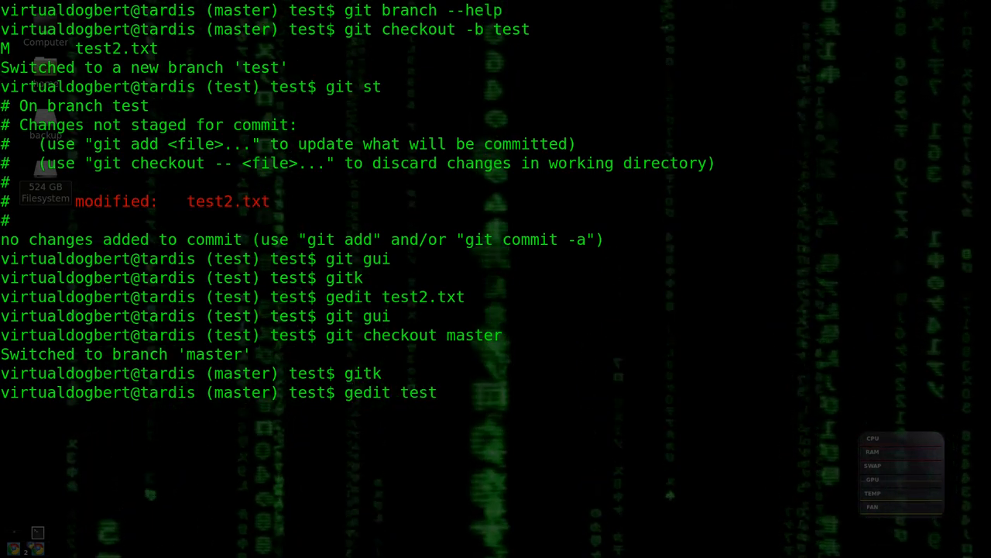
{"action": "key", "text": "Return"}
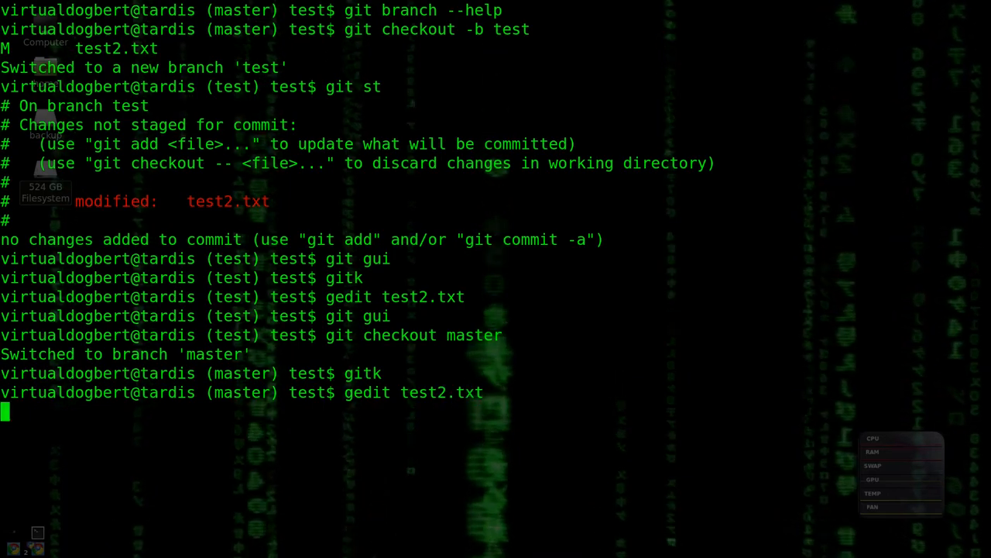
{"action": "key", "text": "Return"}
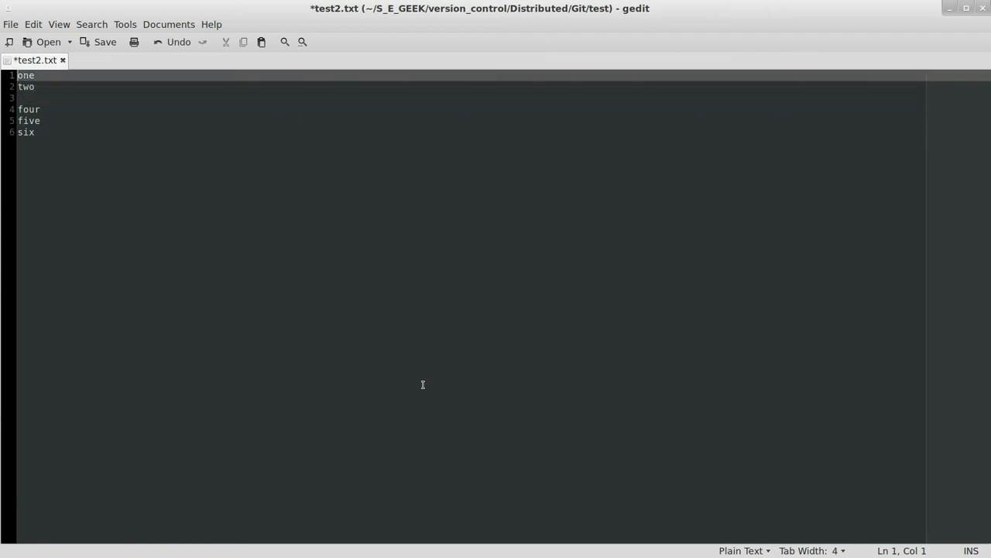
Step: Add 'two' at the end of line one in test2.txt and save
{"action": "left_click", "coordinate": [34, 78]}
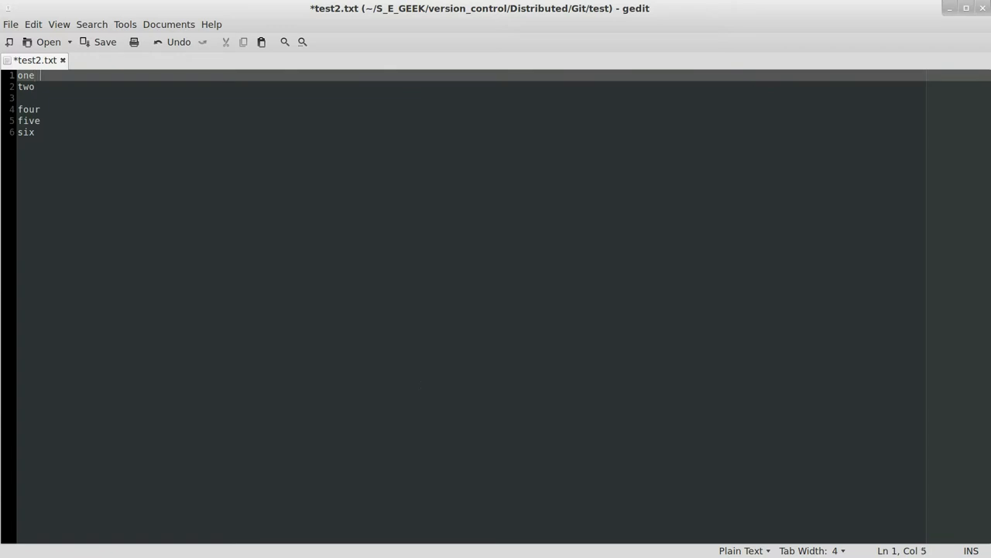
{"action": "type", "text": "two"}
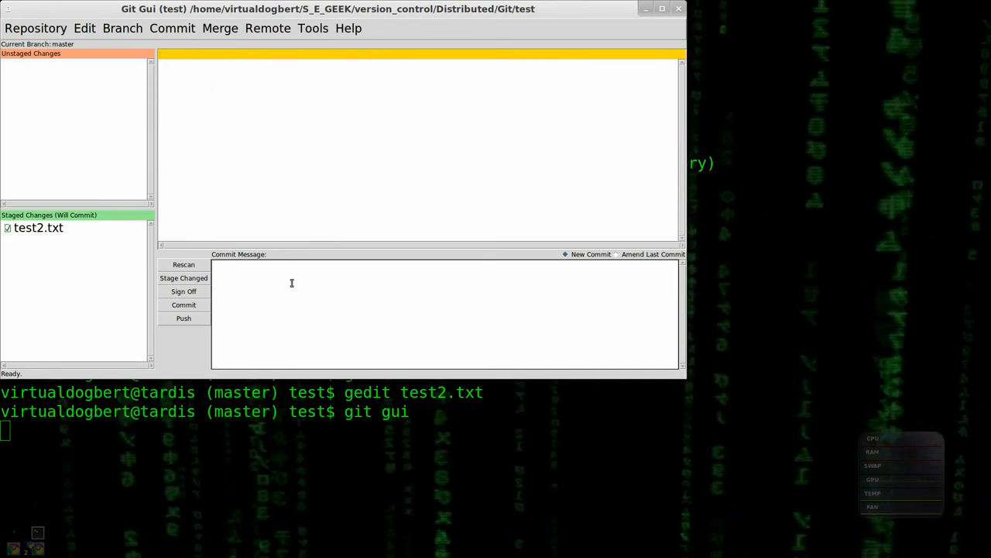
Step: Commit the staged test2.txt on master with message 'making changes' and close Git Gui
{"action": "type", "text": "makking"}
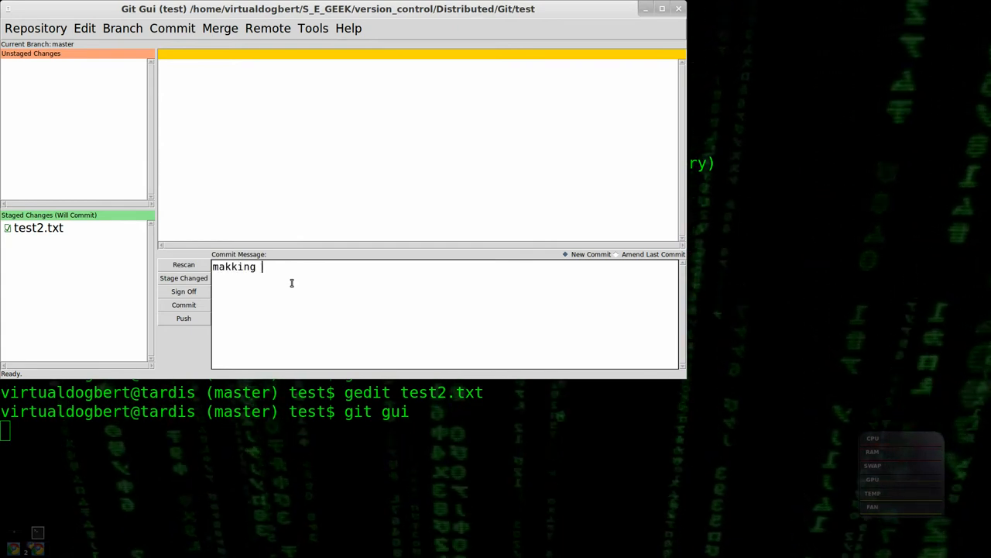
{"action": "type", "text": "changed"}
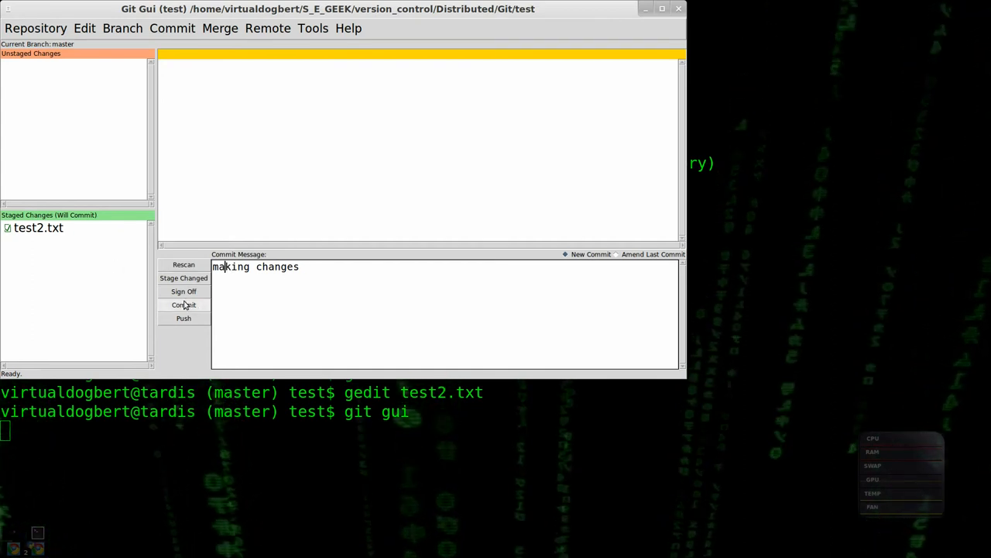
{"action": "left_click", "coordinate": [183, 304]}
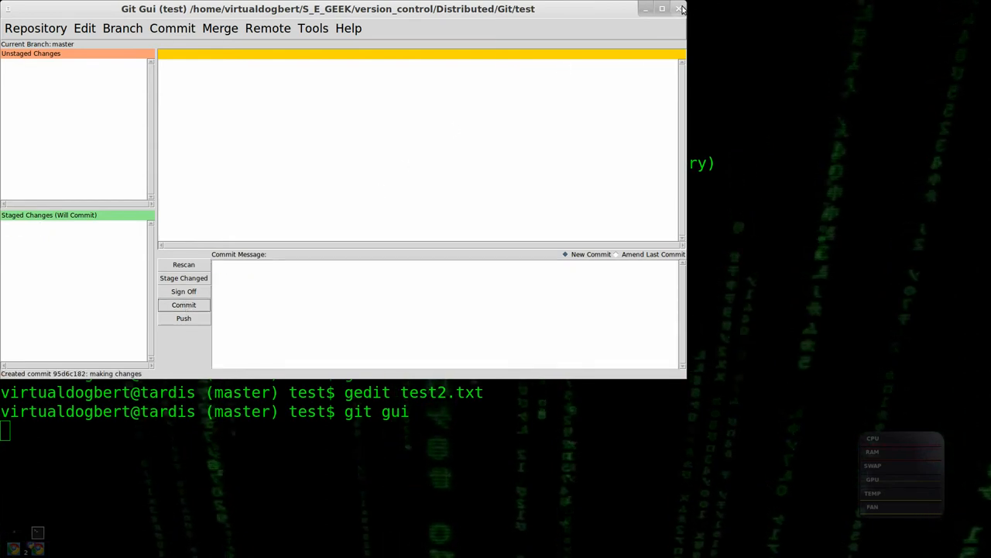
{"action": "left_click", "coordinate": [680, 9]}
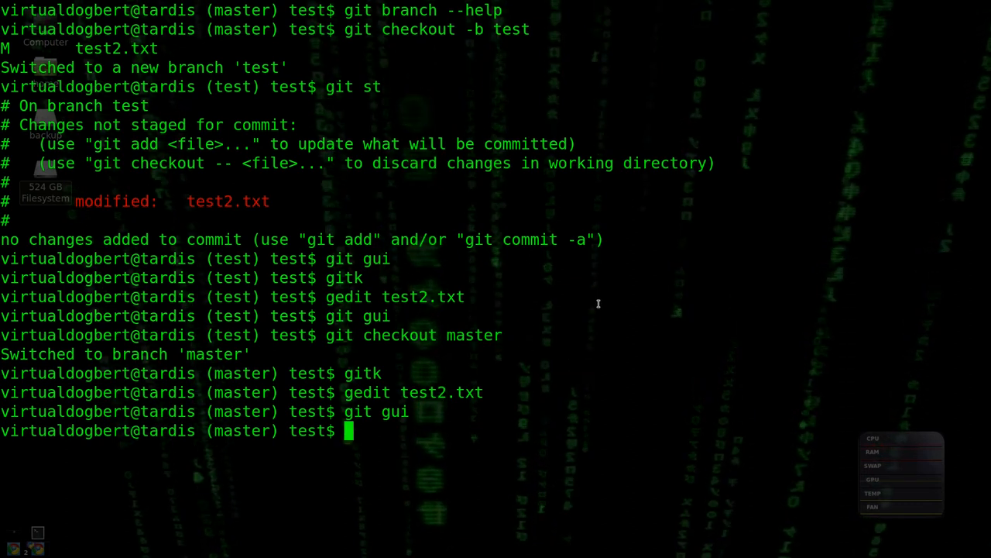
Step: Run 'git log master..test' to show commits on test missing from master
{"action": "type", "text": "git"}
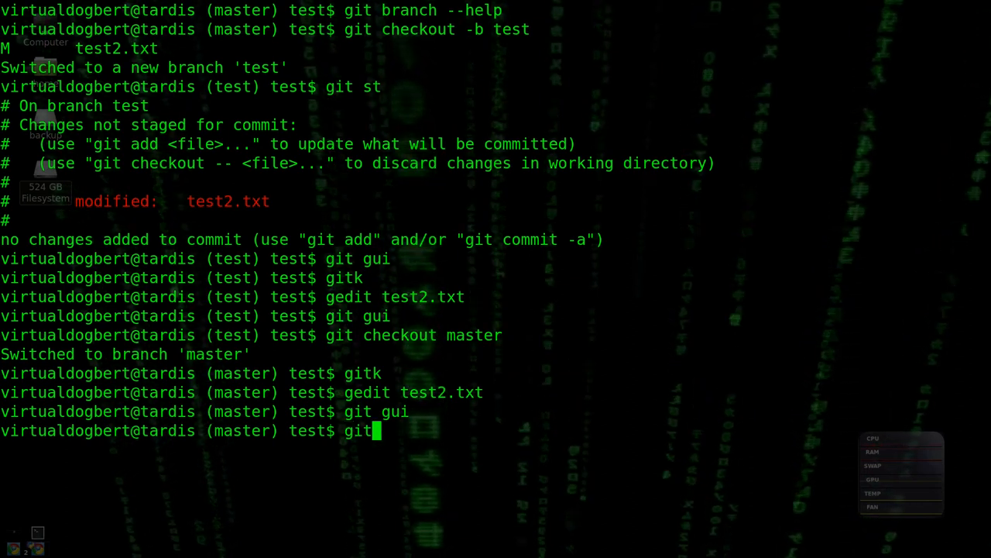
{"action": "type", "text": "log"}
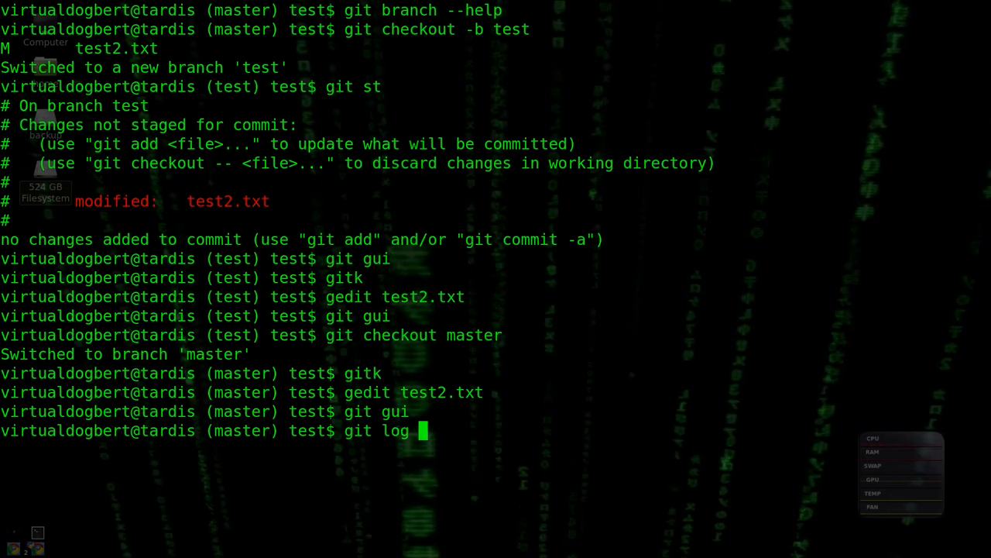
{"action": "type", "text": "mast"}
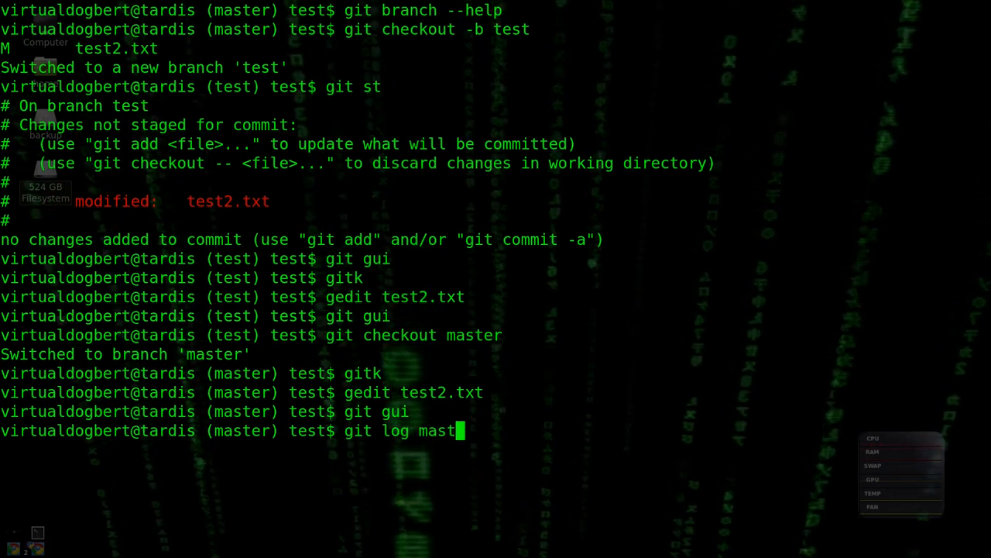
{"action": "type", "text": "er"}
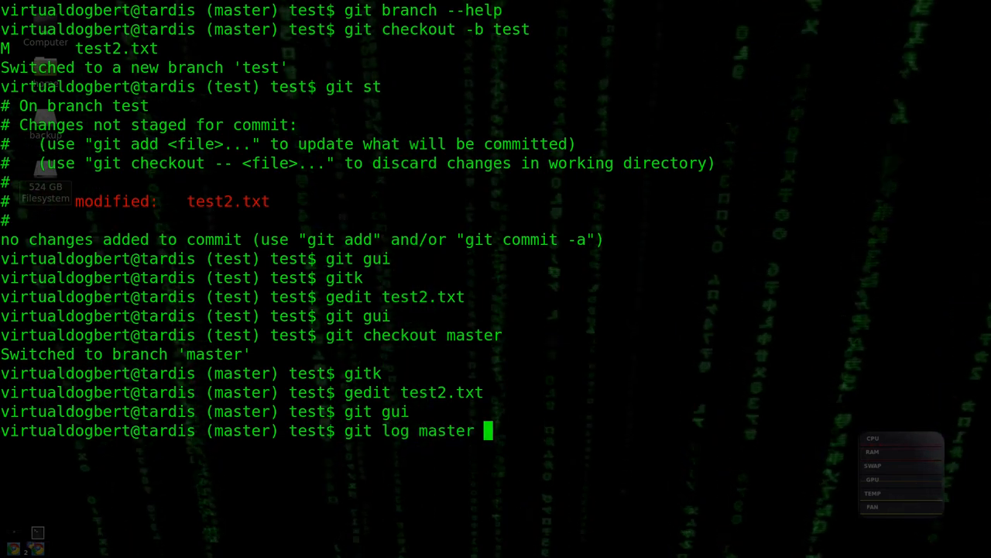
{"action": "type", "text": "..test"}
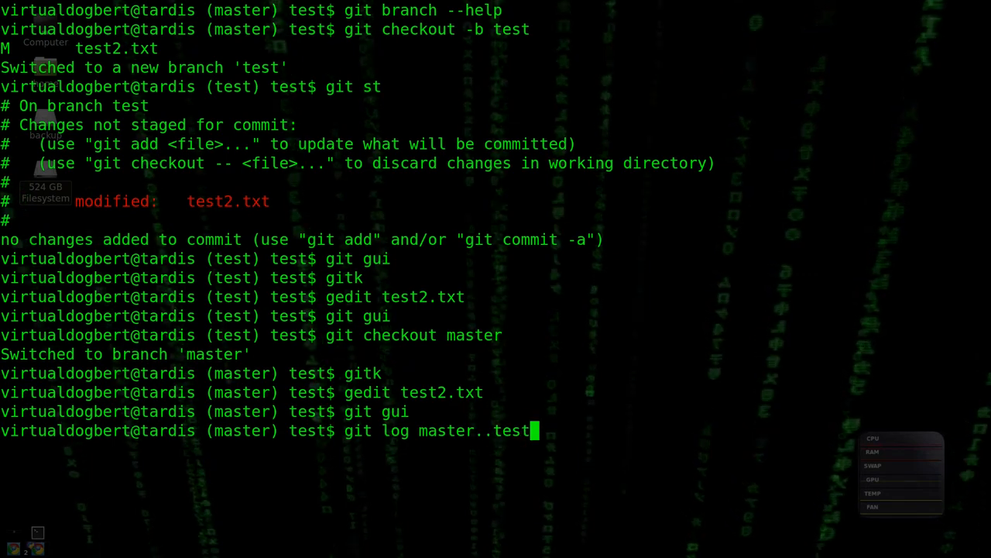
{"action": "key", "text": "Return"}
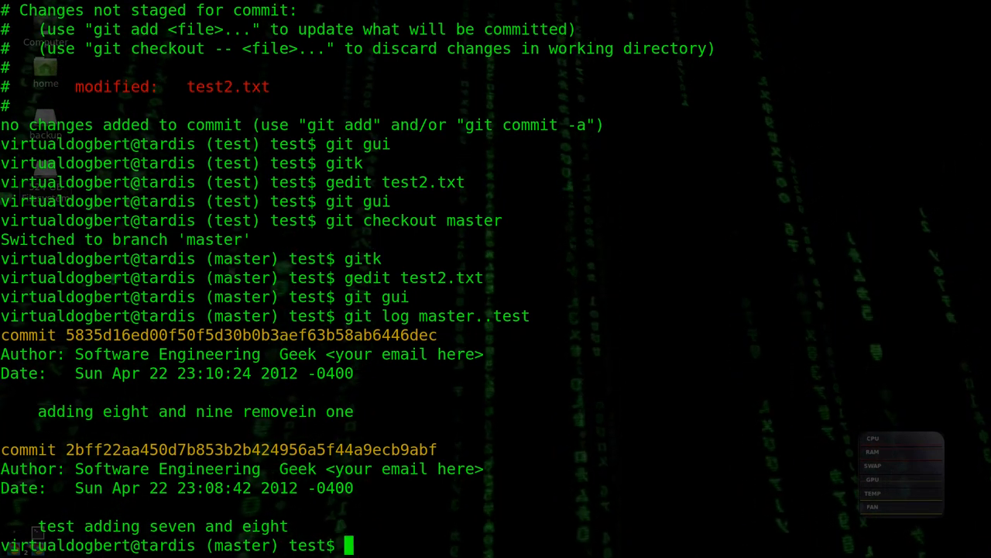
Step: Run 'git log test..master' to show the 'making changes' commit, then start clearing the screen
{"action": "type", "text": "git log master..test"}
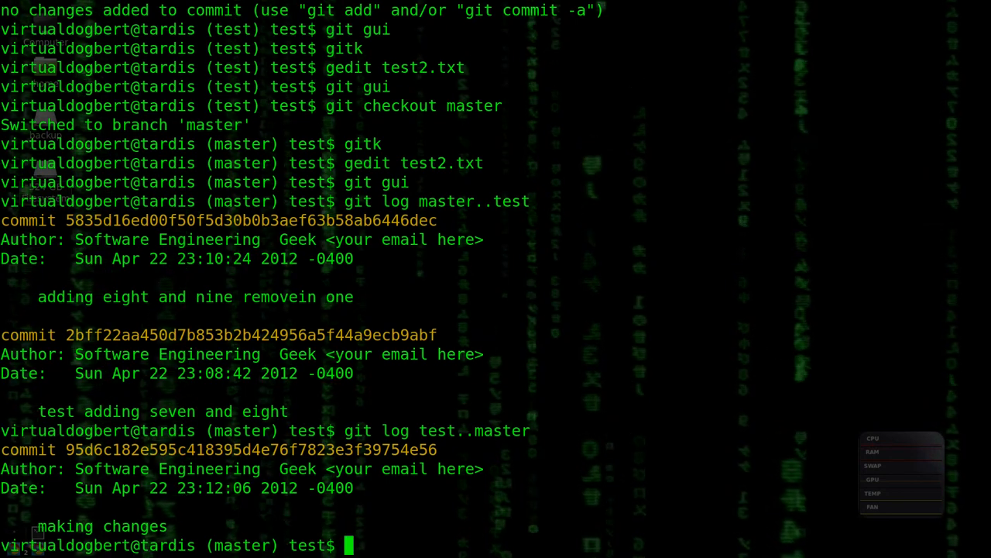
{"action": "type", "text": "clea"}
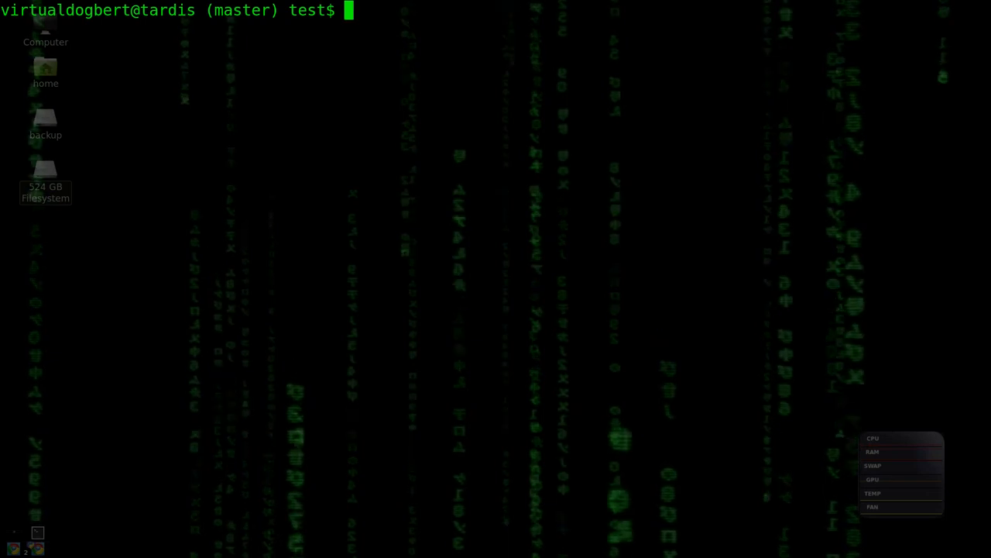
Step: List branches master and test, then create branch test2 with 'git branch test2'
{"action": "type", "text": "git branch"}
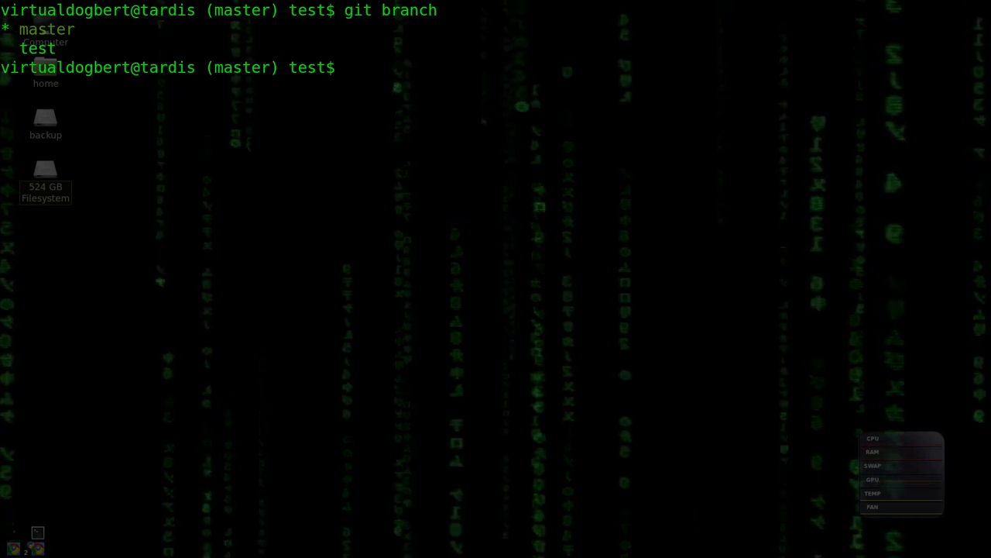
{"action": "type", "text": "git"}
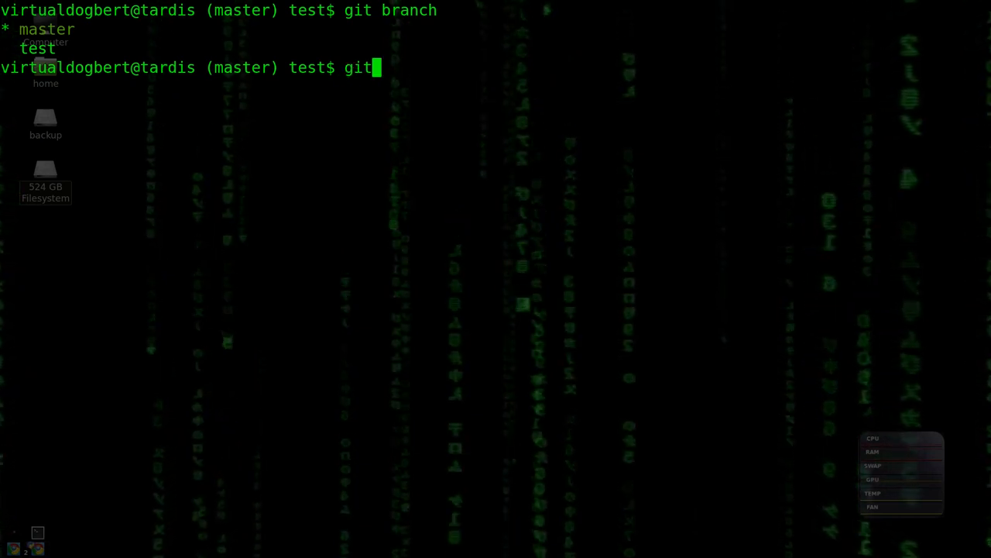
{"action": "type", "text": "branch"}
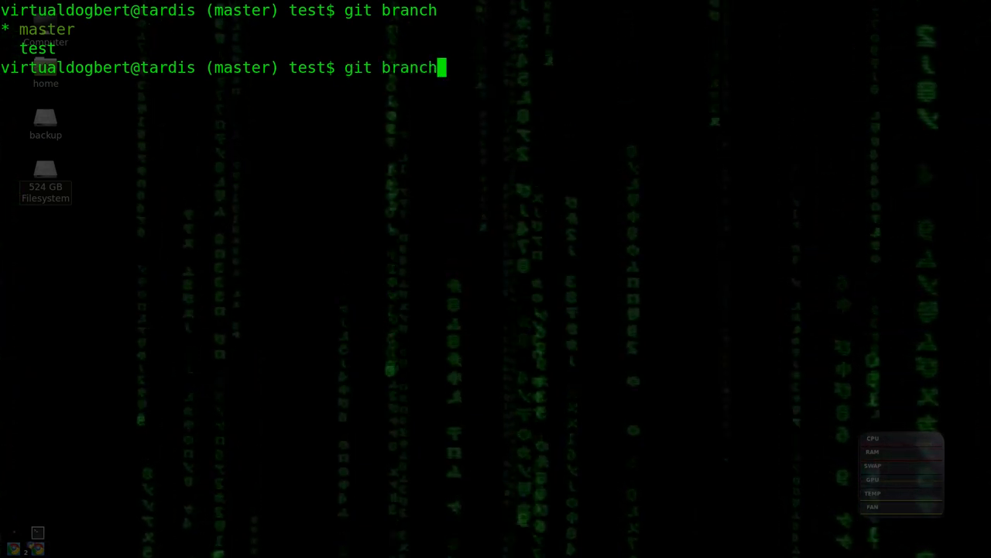
{"action": "type", "text": "test2"}
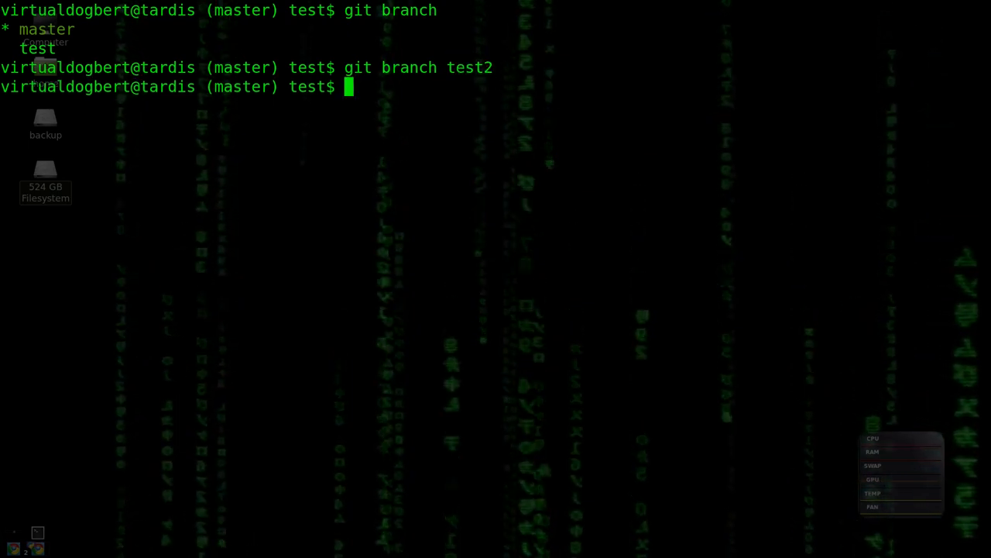
Step: List branches master, test, test2 and begin the delete command, erasing a mistyped attempt
{"action": "type", "text": "git branch"}
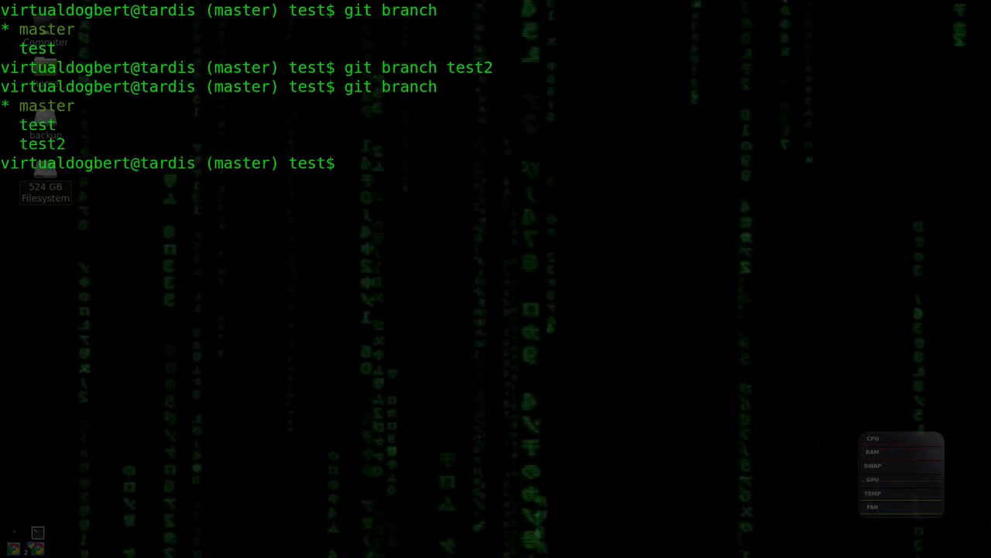
{"action": "type", "text": "git"}
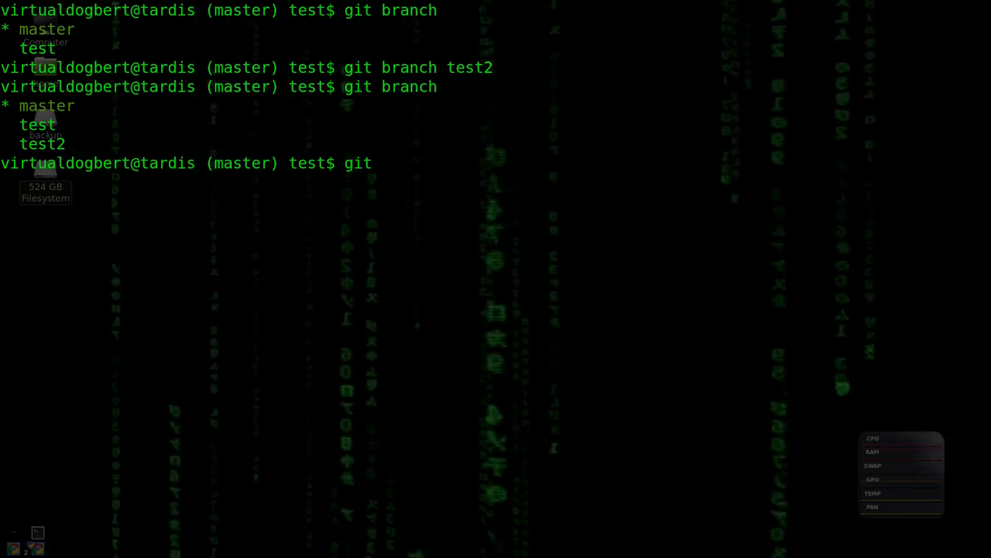
{"action": "type", "text": "branc"}
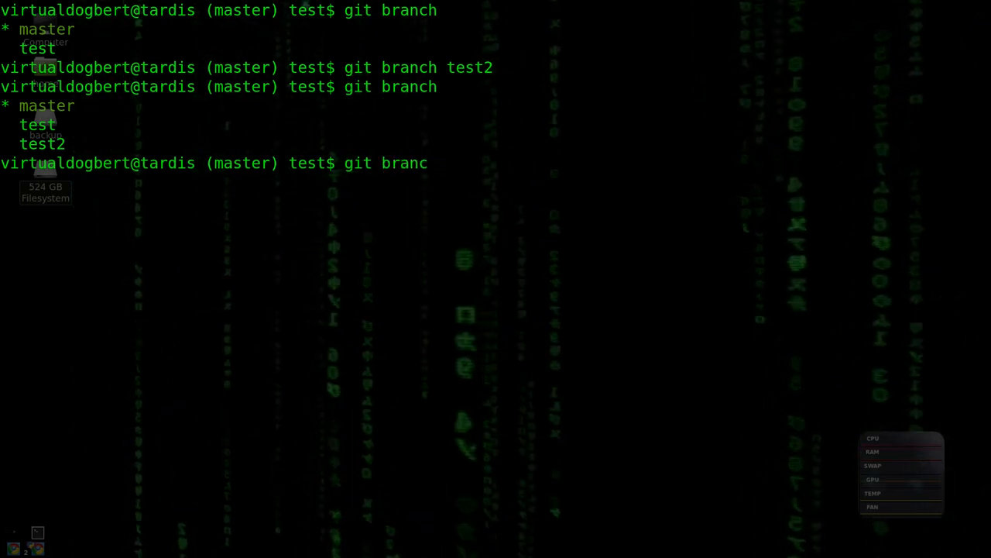
{"action": "type", "text": "-d"}
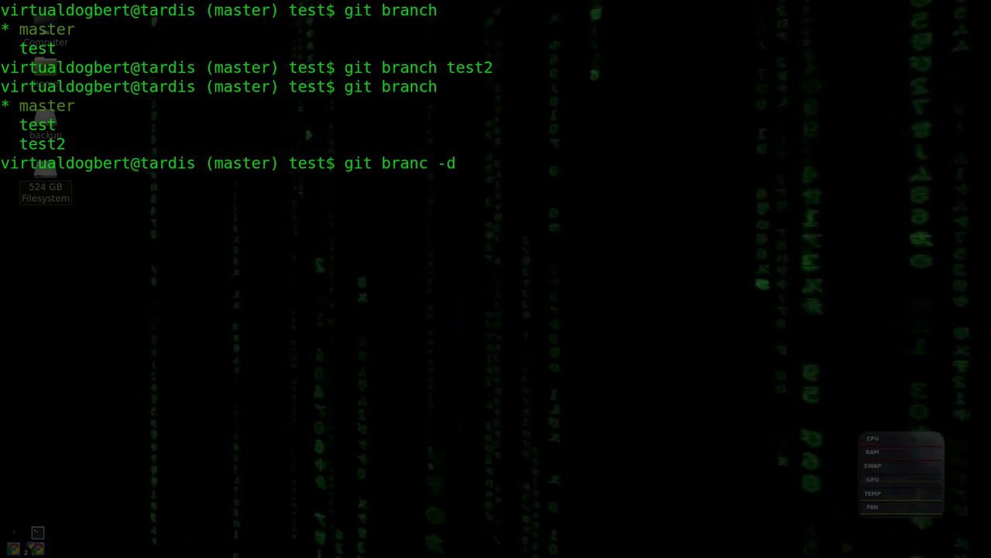
{"action": "type", "text": "D"}
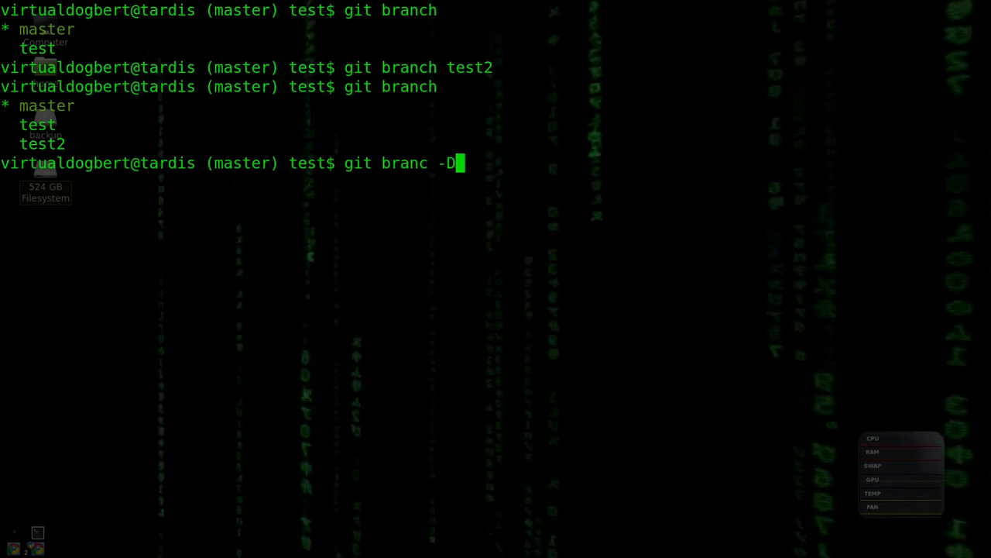
{"action": "key", "text": "BackSpace"}
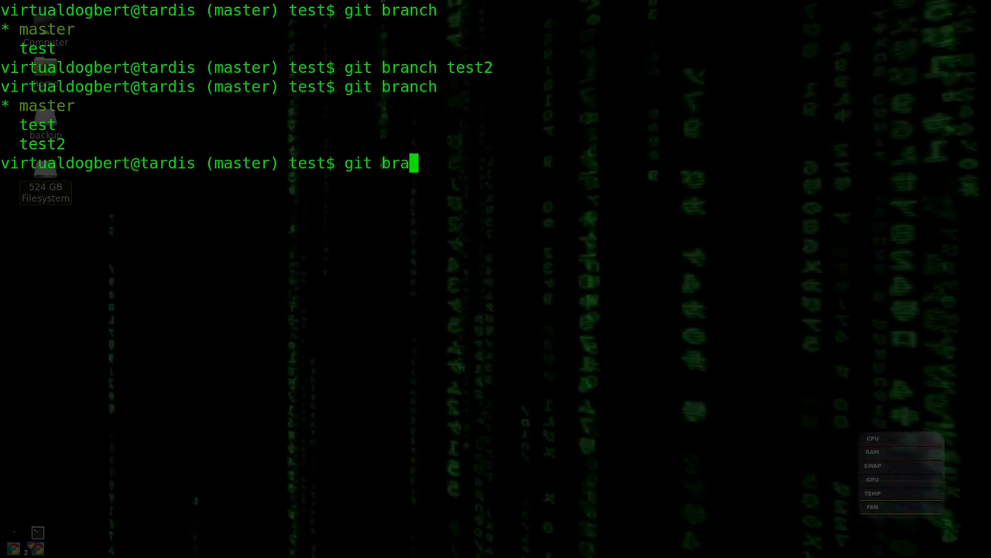
Step: Compose 'git branch -d test2', correcting the option from -D to -d
{"action": "type", "text": "nch"}
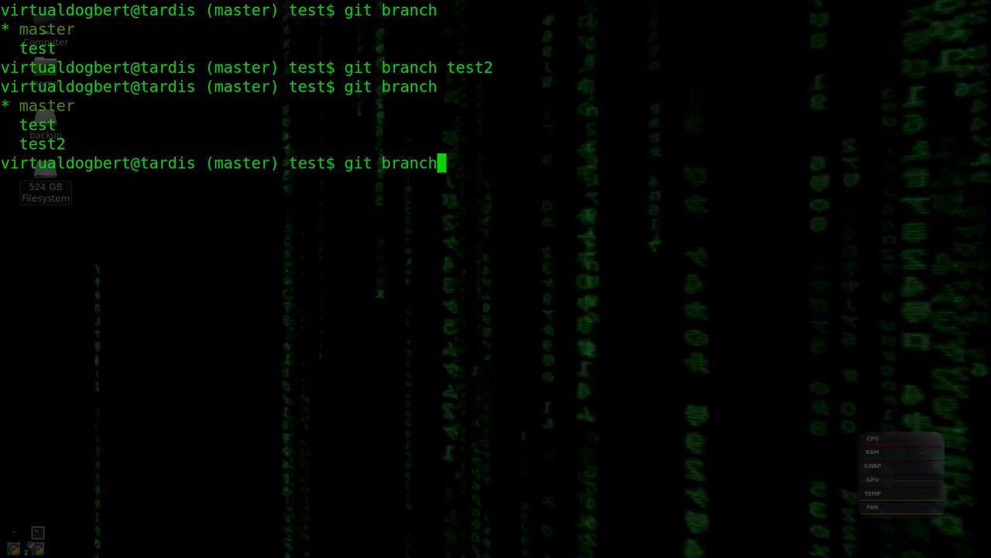
{"action": "type", "text": "-D"}
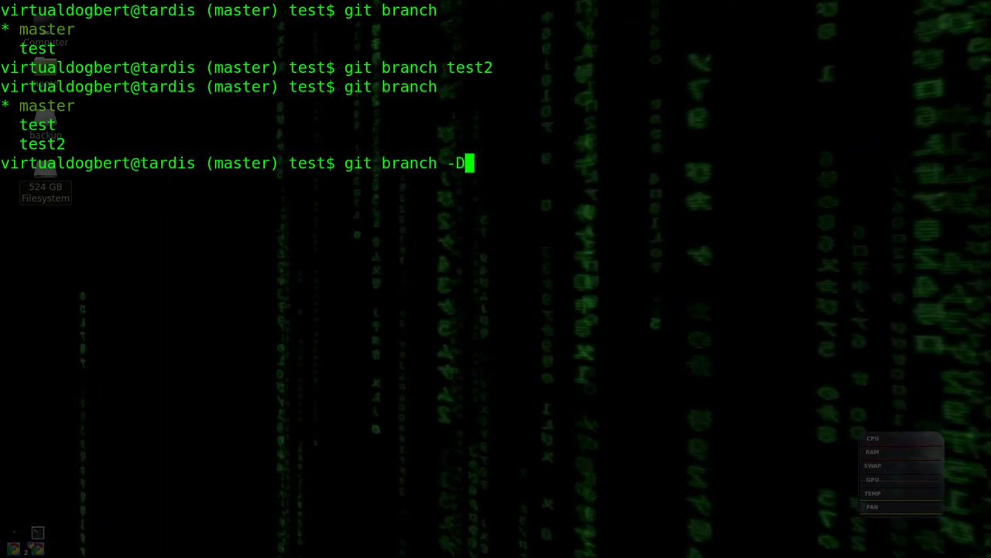
{"action": "type", "text": "d"}
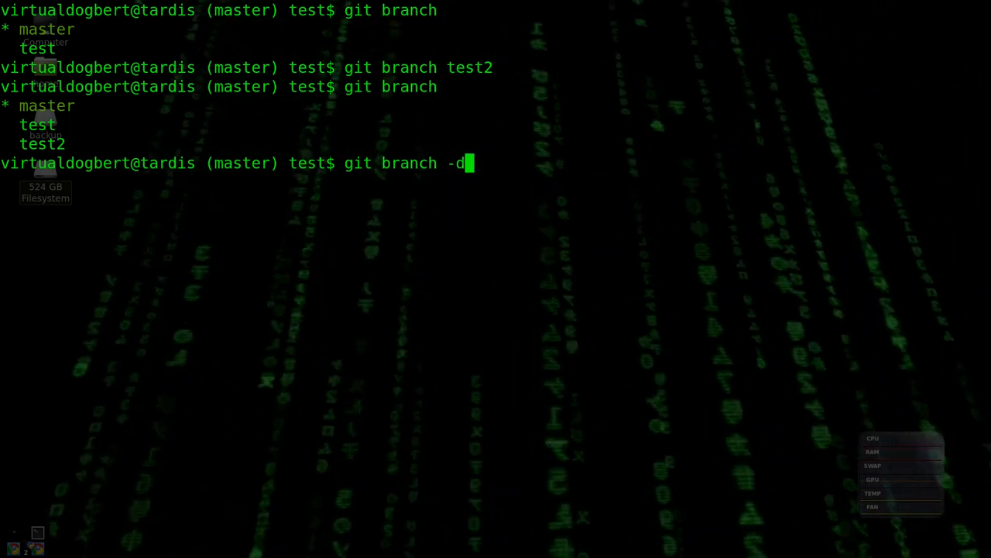
{"action": "key", "text": "BackSpace"}
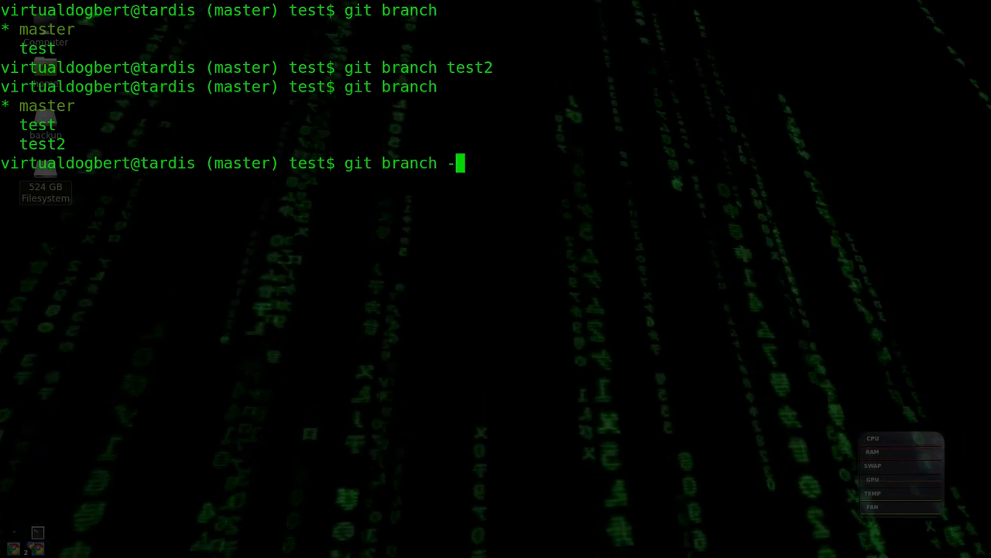
{"action": "type", "text": "D"}
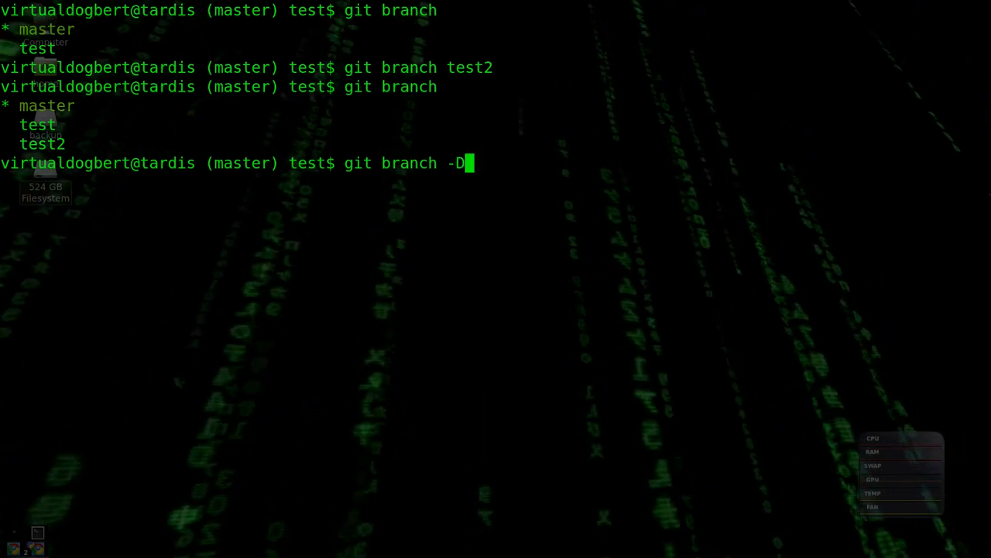
{"action": "key", "text": "BackSpace"}
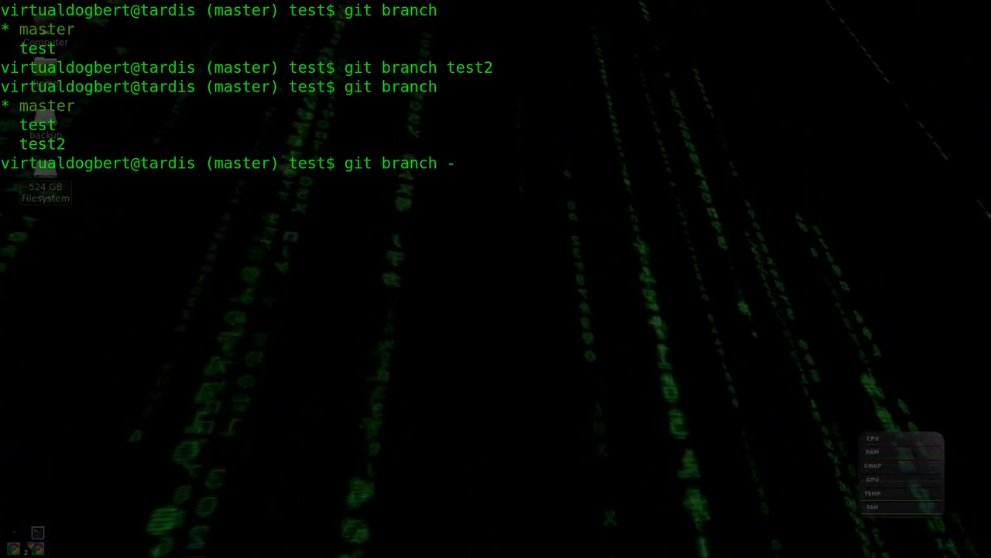
{"action": "type", "text": "d"}
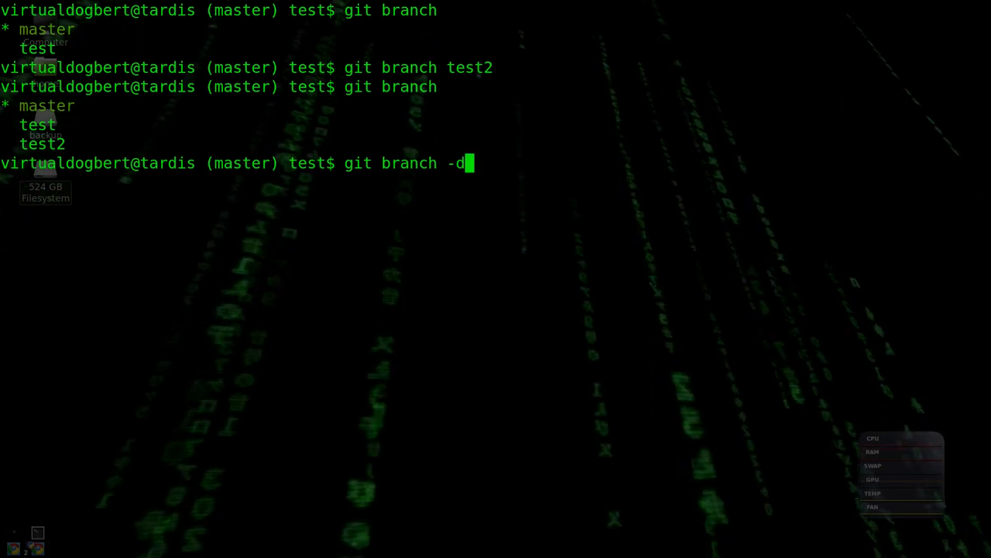
{"action": "type", "text": "test"}
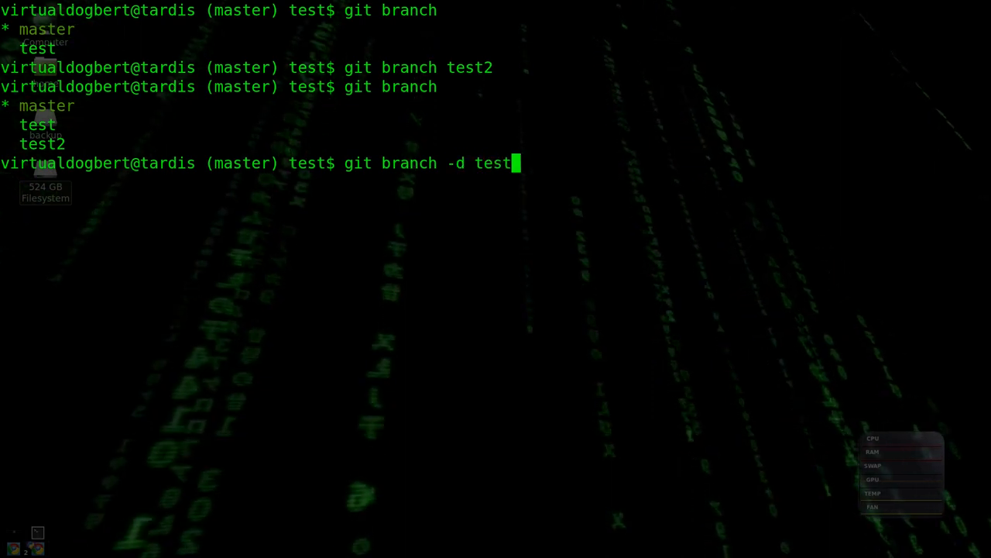
{"action": "type", "text": "2"}
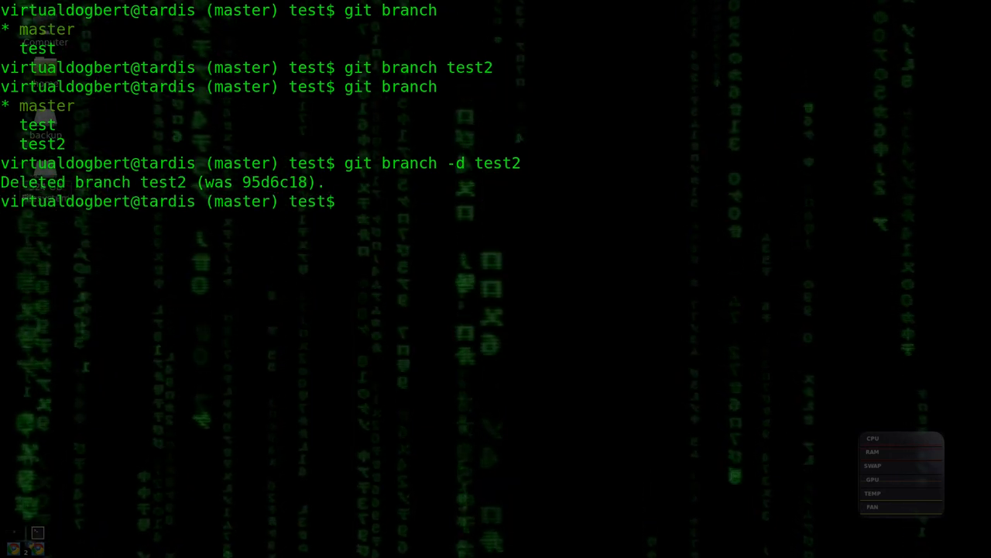
Step: Delete test2 and run 'git branch' to confirm only master and test remain
{"action": "type", "text": "git branch"}
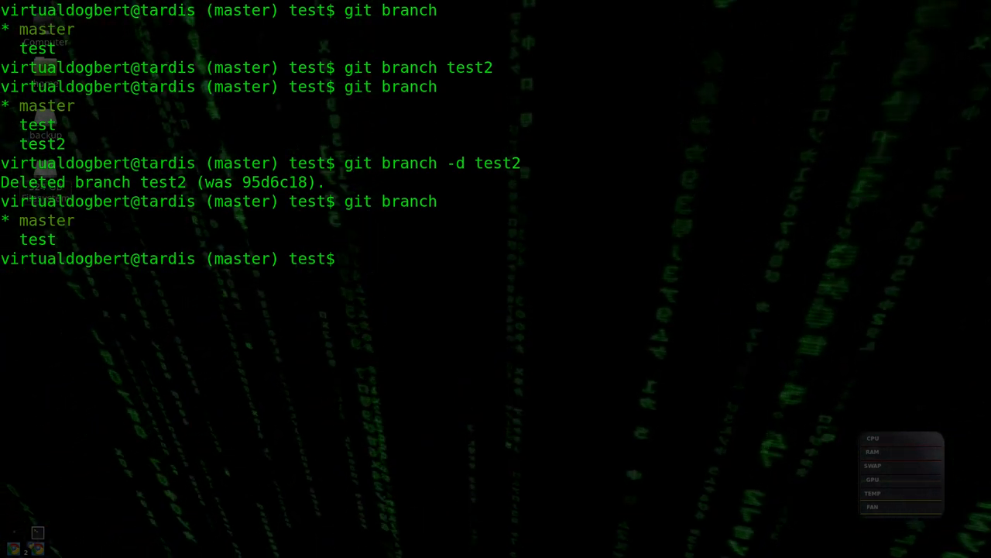
{"action": "type", "text": "git"}
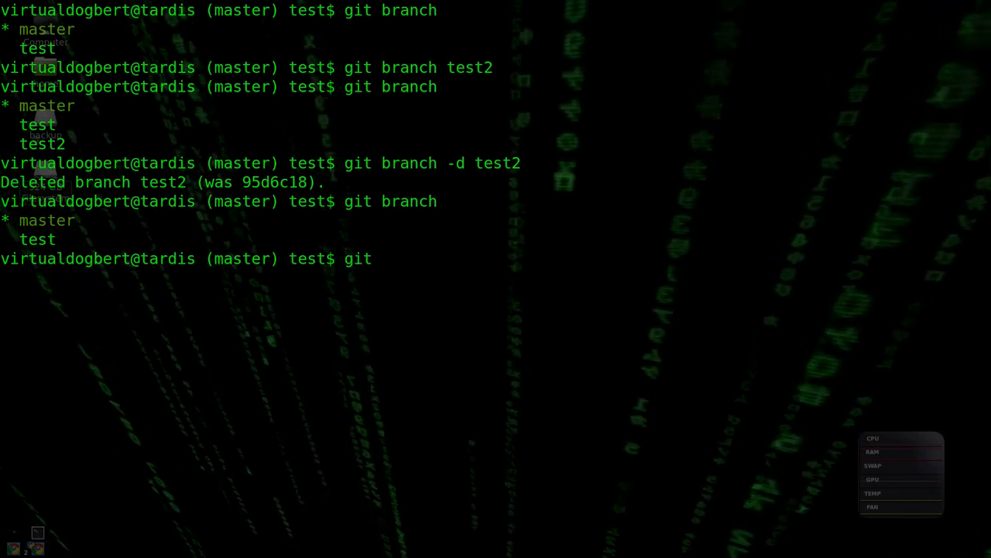
Step: Check out test, then create and switch to test2 with 'git checkout -b test2'
{"action": "type", "text": "c"}
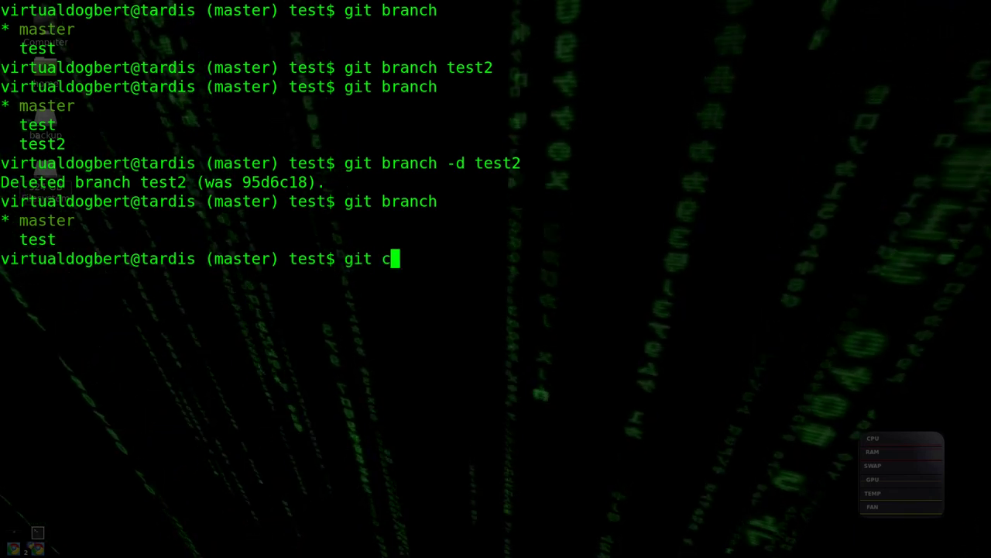
{"action": "type", "text": "o test"}
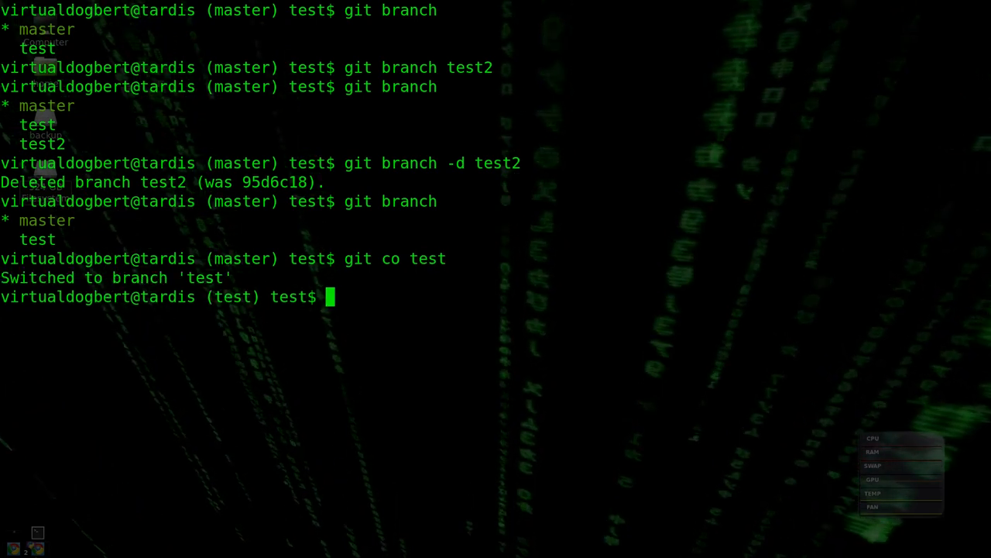
{"action": "type", "text": "git"}
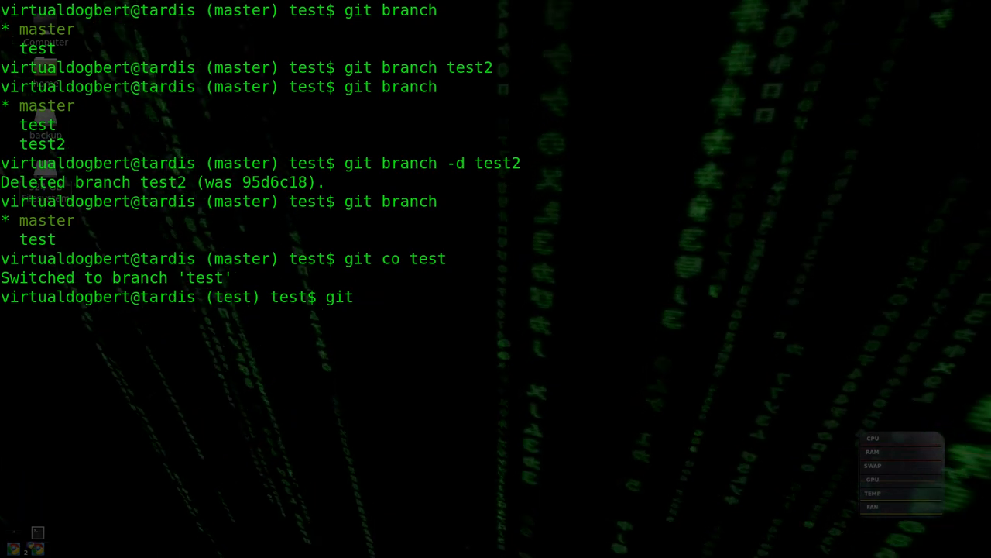
{"action": "type", "text": "checkout"}
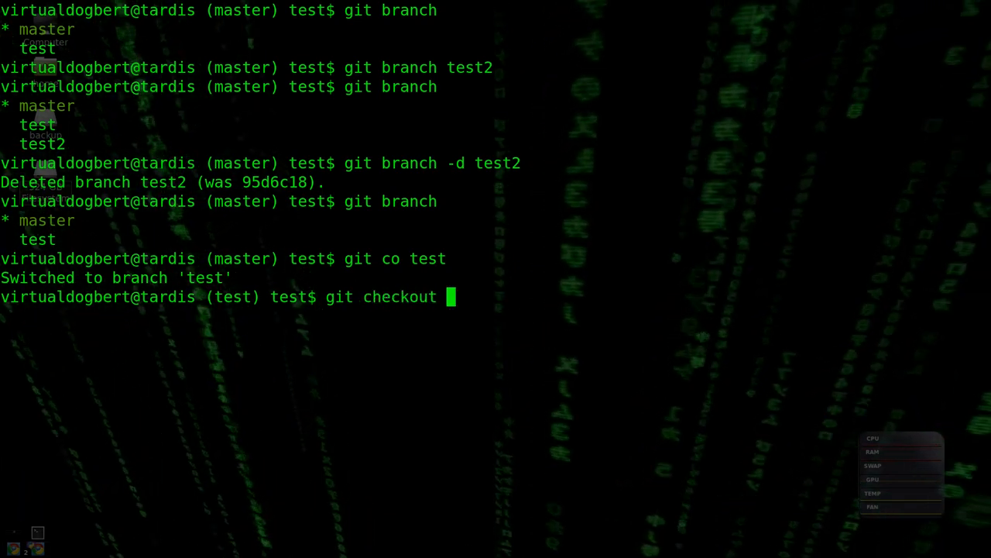
{"action": "type", "text": "-b"}
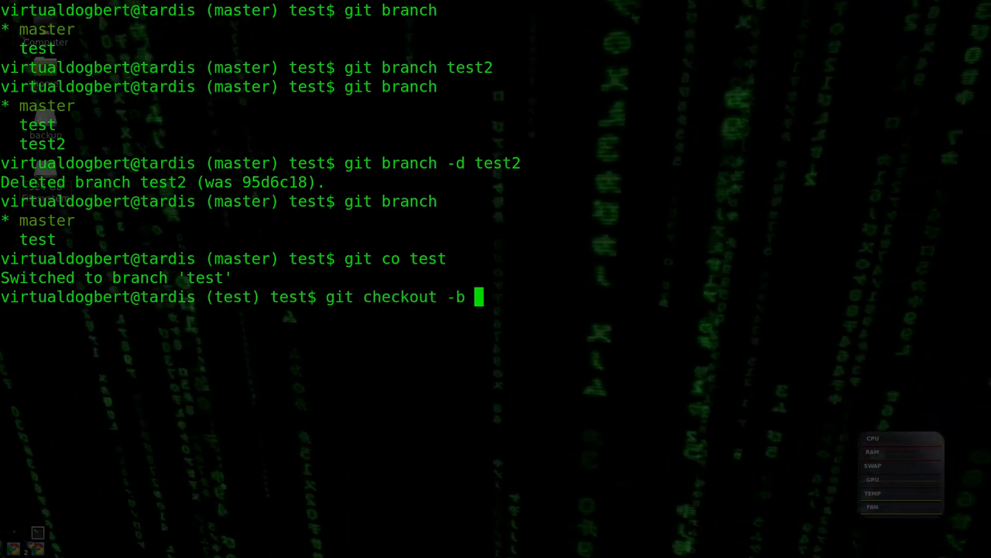
{"action": "type", "text": "test2"}
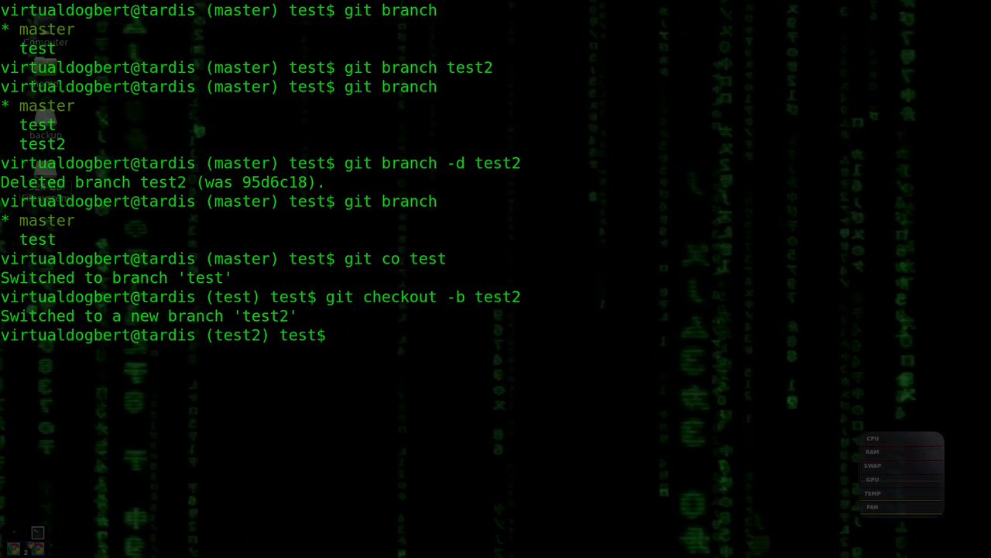
Step: Launch gitk to view test and test2 sharing the latest commit
{"action": "type", "text": "gi"}
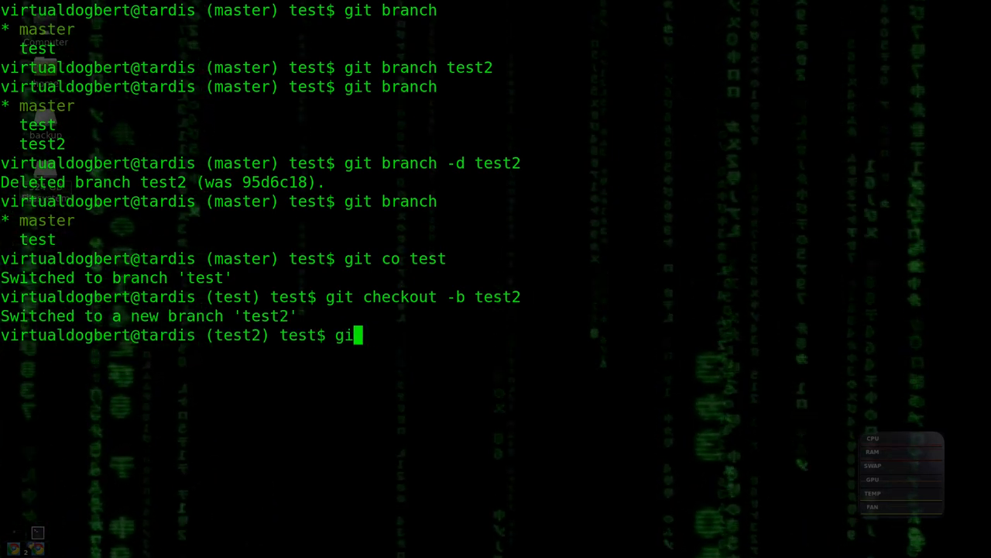
{"action": "type", "text": "tk"}
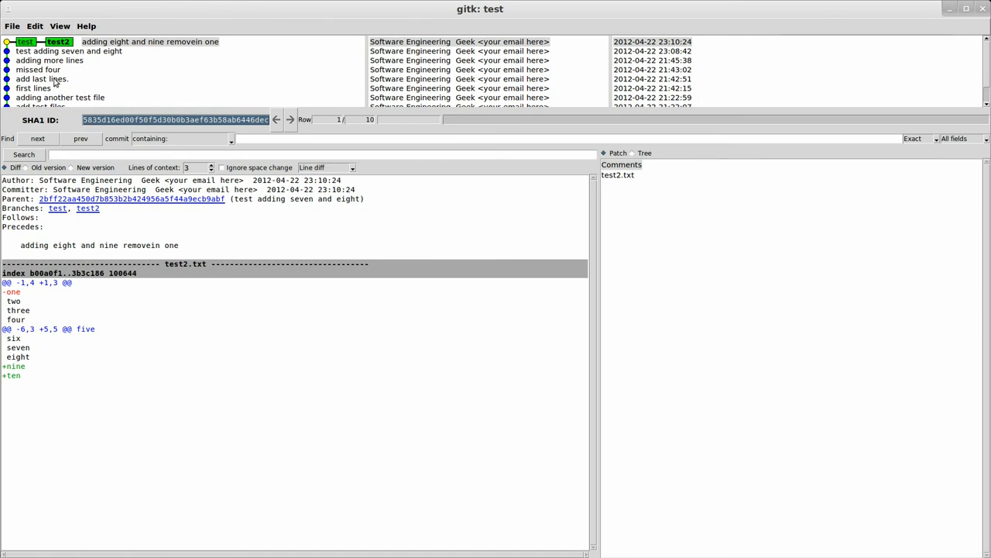
Step: Choose 'Reset test2 branch to here' on the 'adding another test file' commit
{"action": "scroll", "scroll_direction": "down", "scroll_amount": 3}
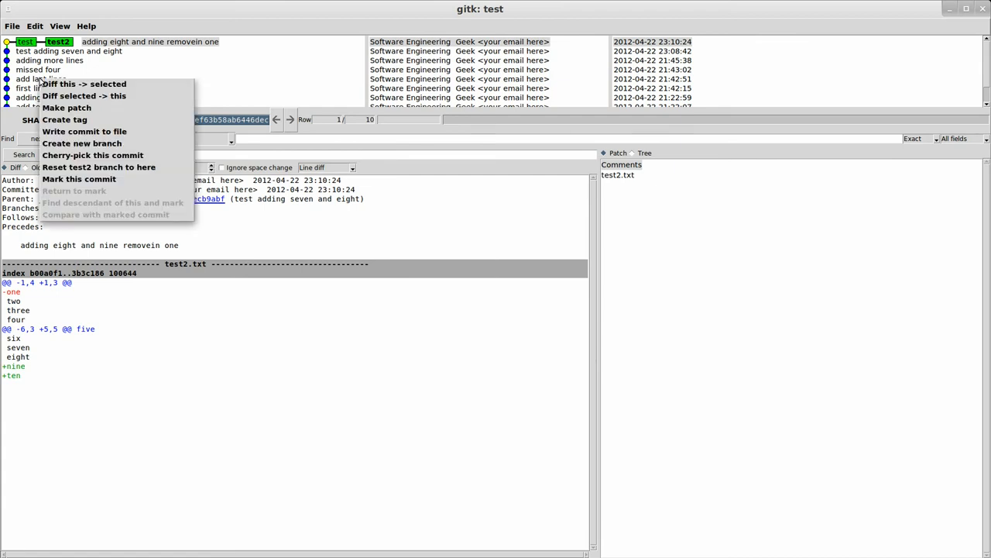
{"action": "mouse_move", "coordinate": [101, 167]}
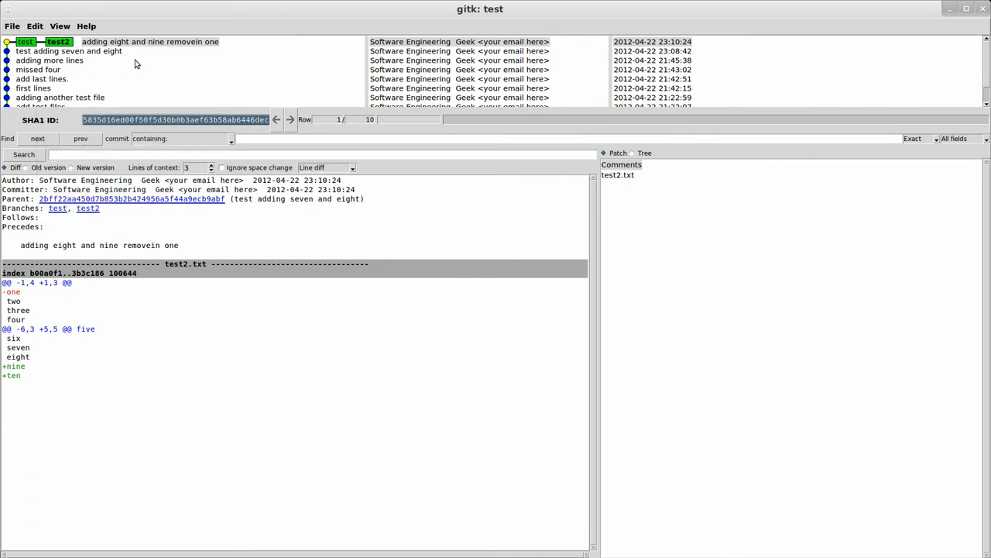
{"action": "scroll", "scroll_direction": "down", "scroll_amount": 3}
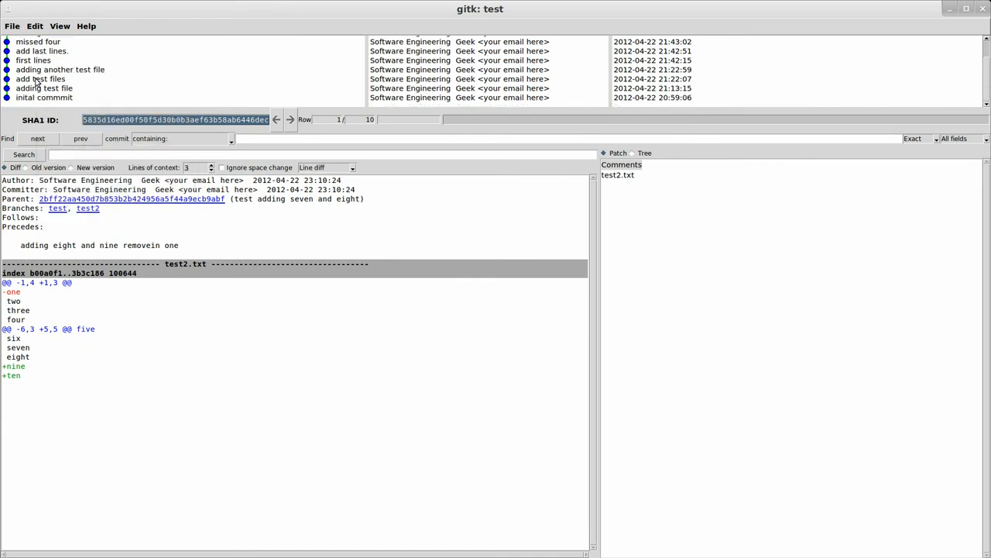
{"action": "right_click", "coordinate": [59, 68]}
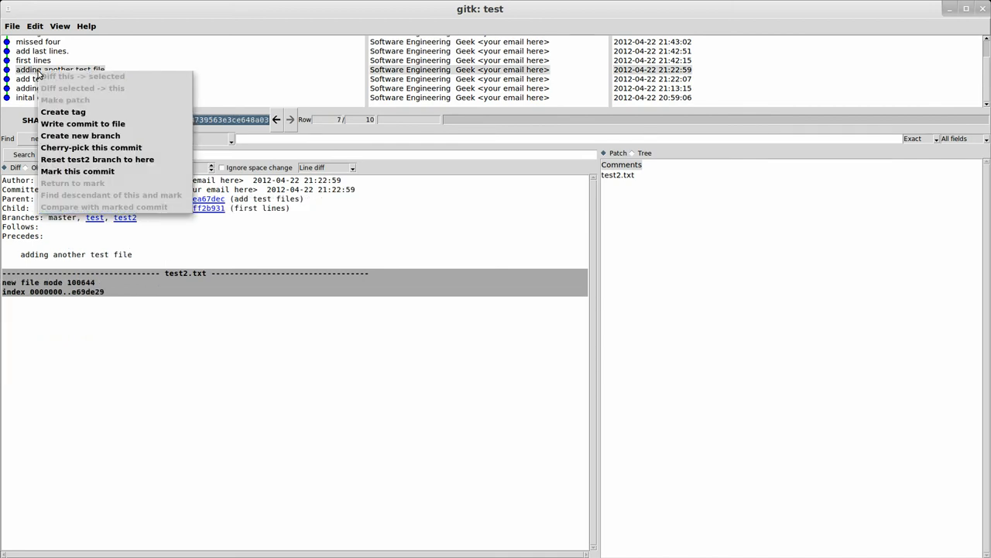
{"action": "mouse_move", "coordinate": [100, 157]}
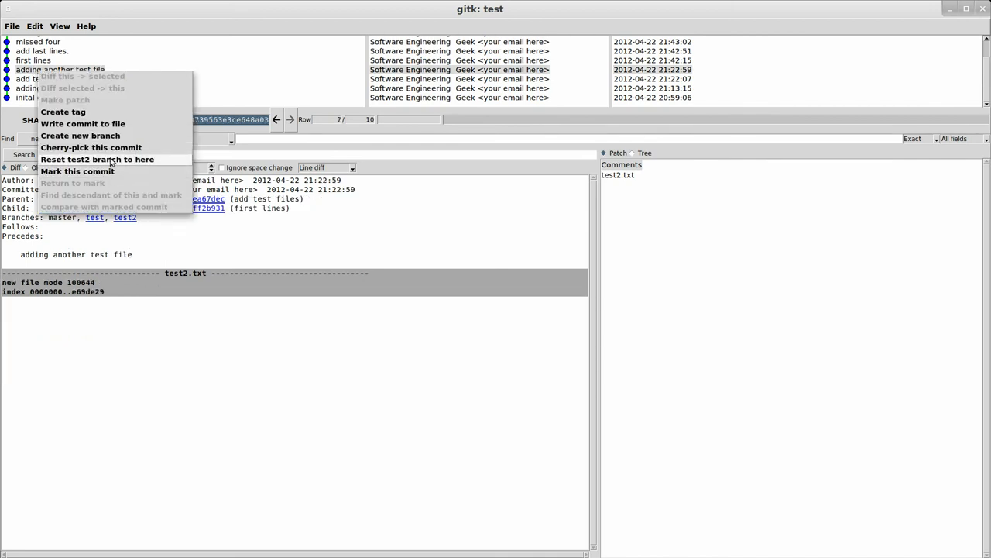
{"action": "left_click", "coordinate": [97, 158]}
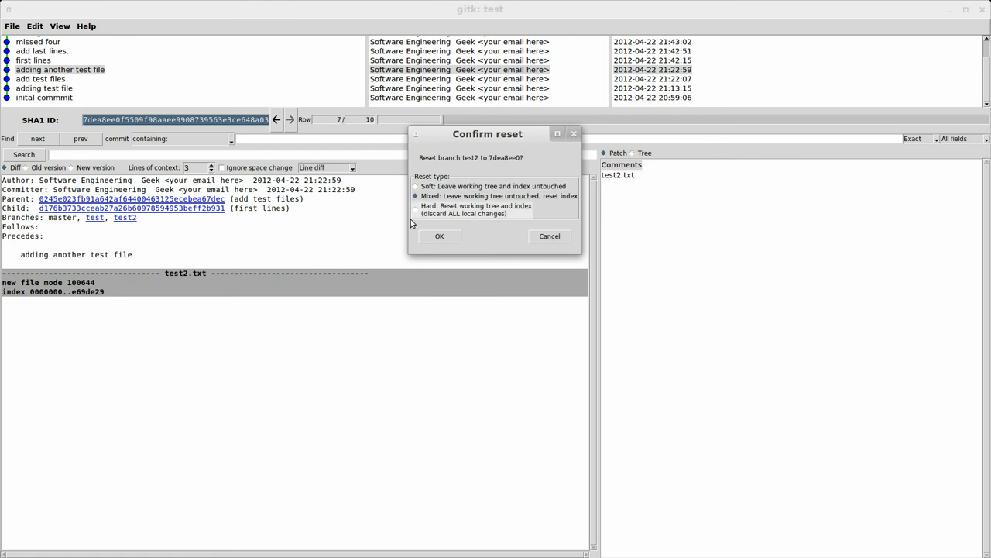
Step: Confirm a Hard reset of test2, discarding all local changes
{"action": "left_click", "coordinate": [417, 206]}
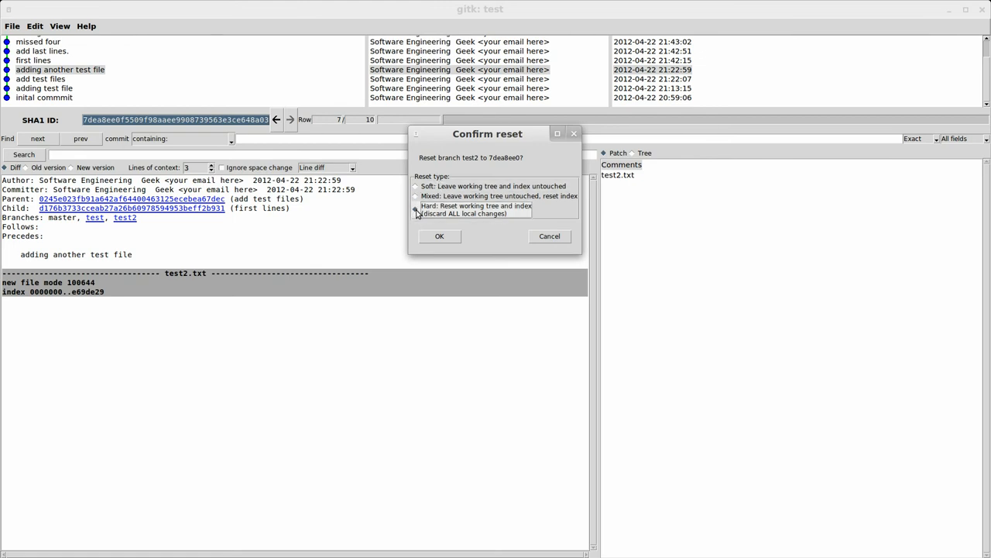
{"action": "left_click", "coordinate": [416, 209]}
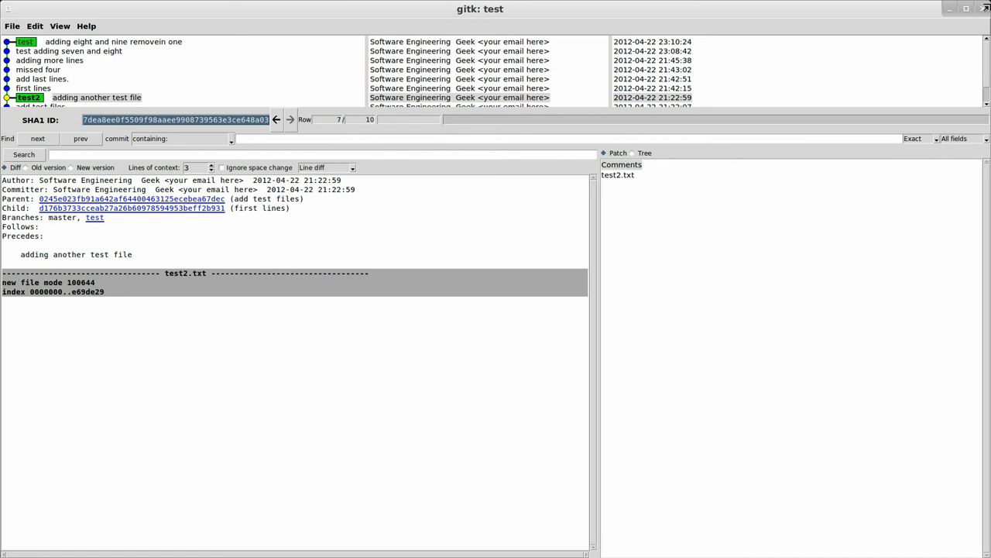
{"action": "mouse_move", "coordinate": [561, 111]}
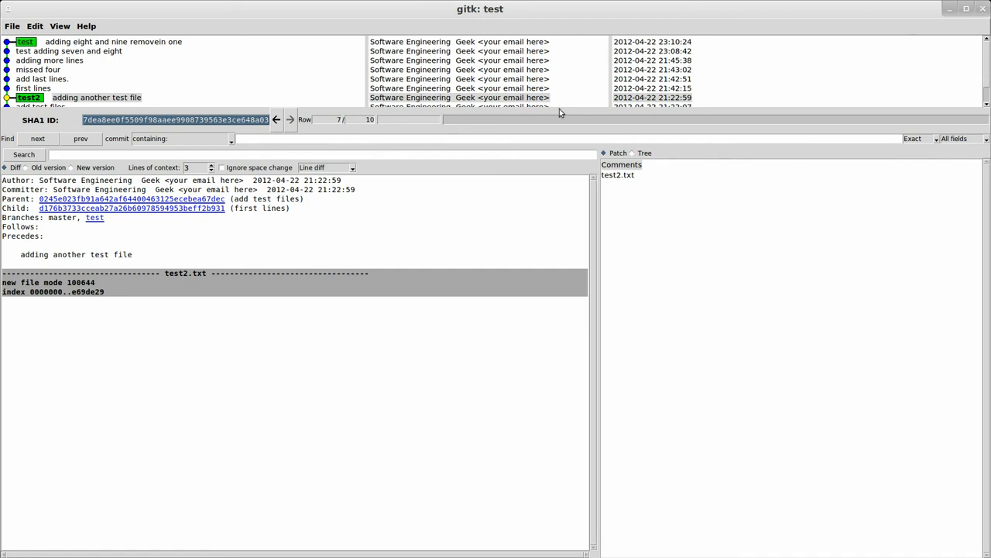
{"action": "mouse_move", "coordinate": [556, 118]}
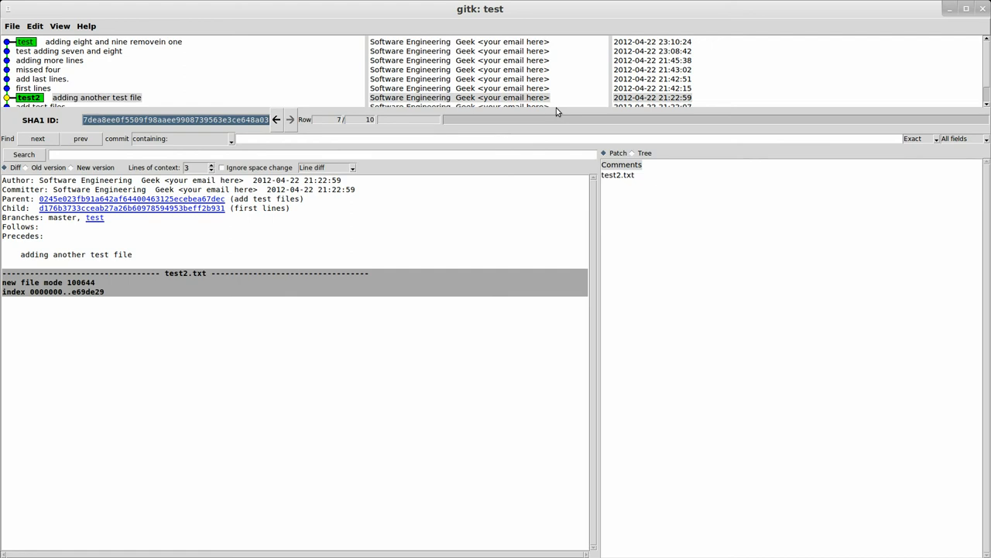
{"action": "mouse_move", "coordinate": [293, 108]}
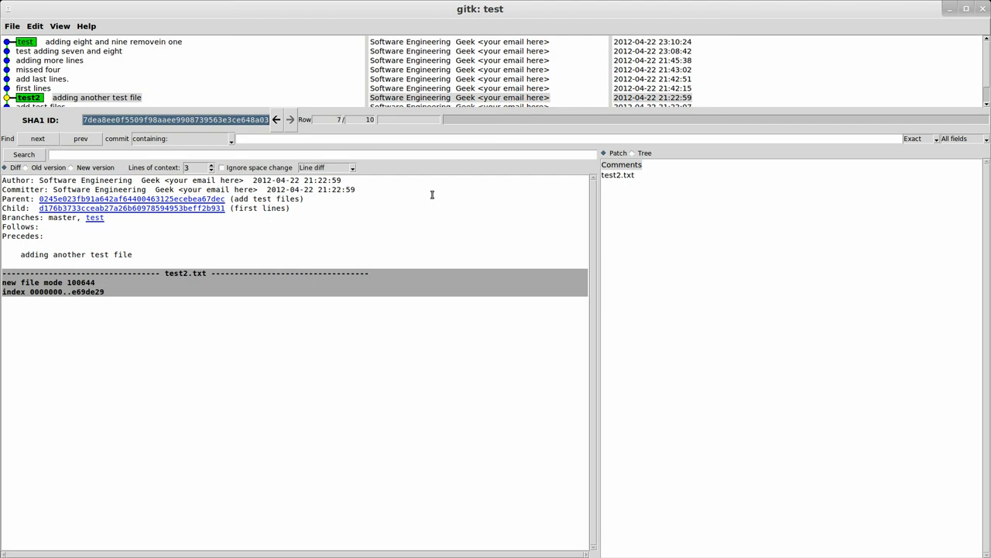
{"action": "mouse_move", "coordinate": [431, 195]}
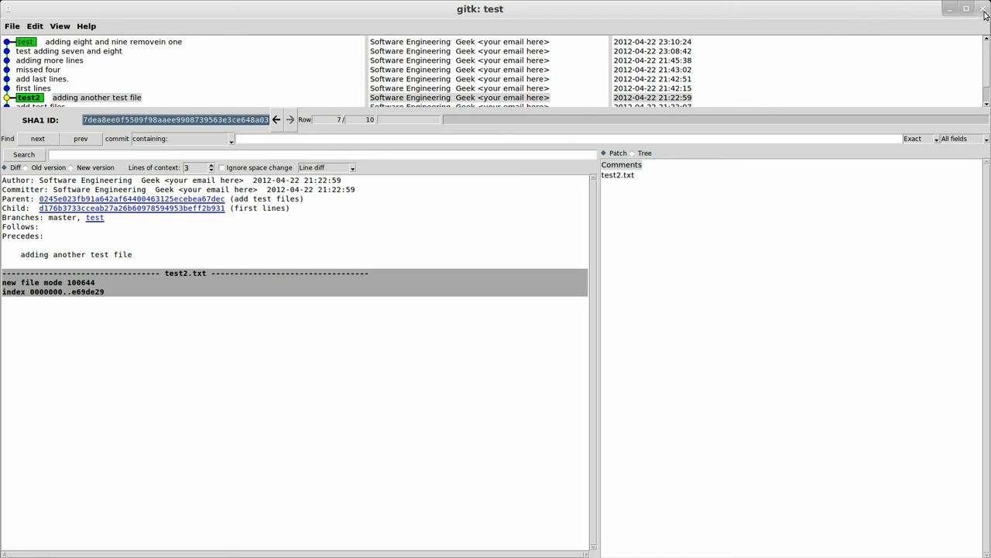
Step: Close gitk, returning to the terminal prompt with test2 checked out
{"action": "left_click", "coordinate": [980, 9]}
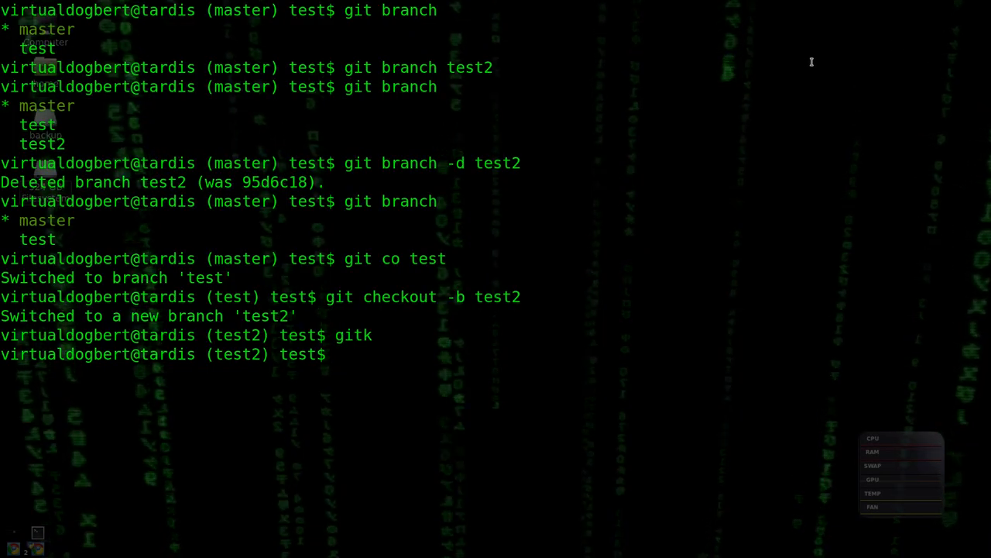